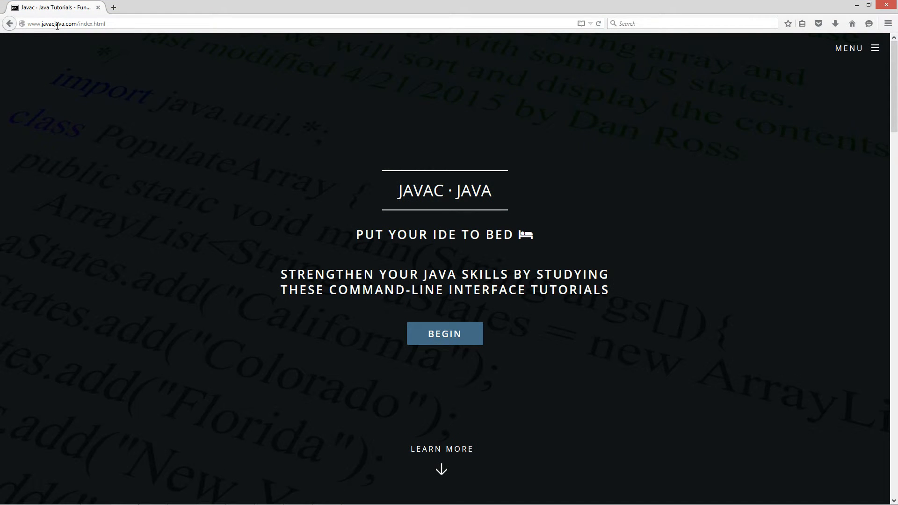
{"action": "mouse_move", "coordinate": [849, 48]}
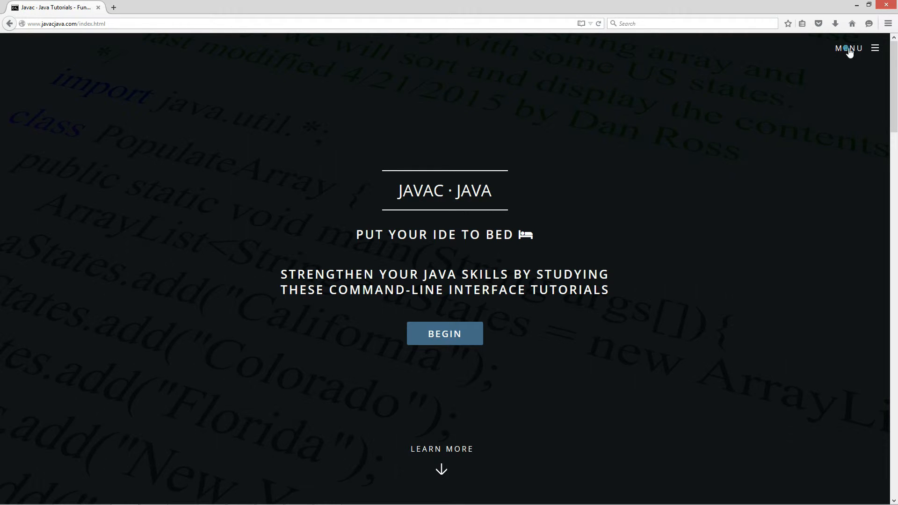
Go through MENU's Java OOP Tutorials to the Final Classes tutorial and select 'final'
{"action": "left_click", "coordinate": [848, 48]}
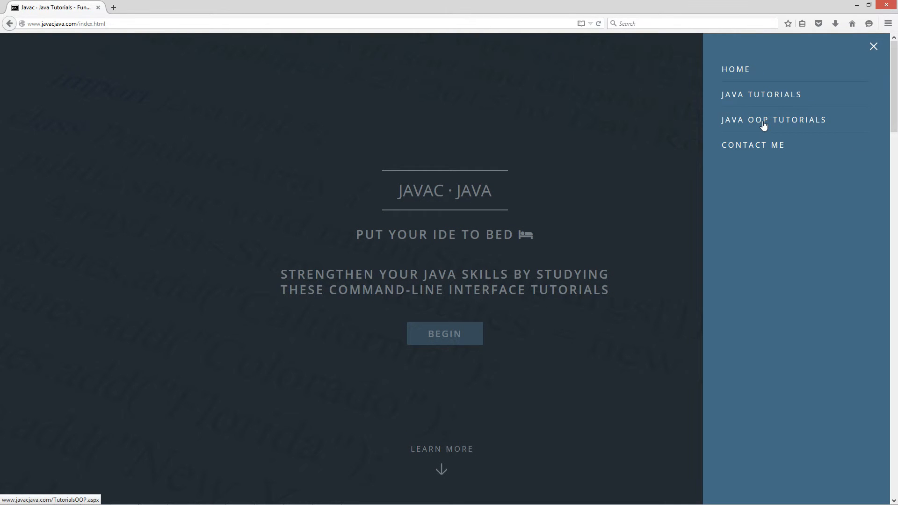
{"action": "left_click", "coordinate": [773, 120]}
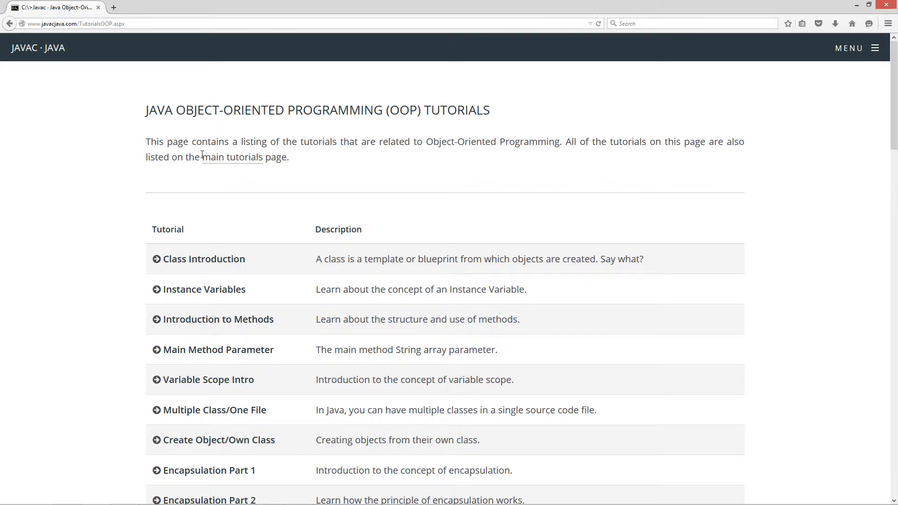
{"action": "scroll", "scroll_direction": "down", "scroll_amount": 3}
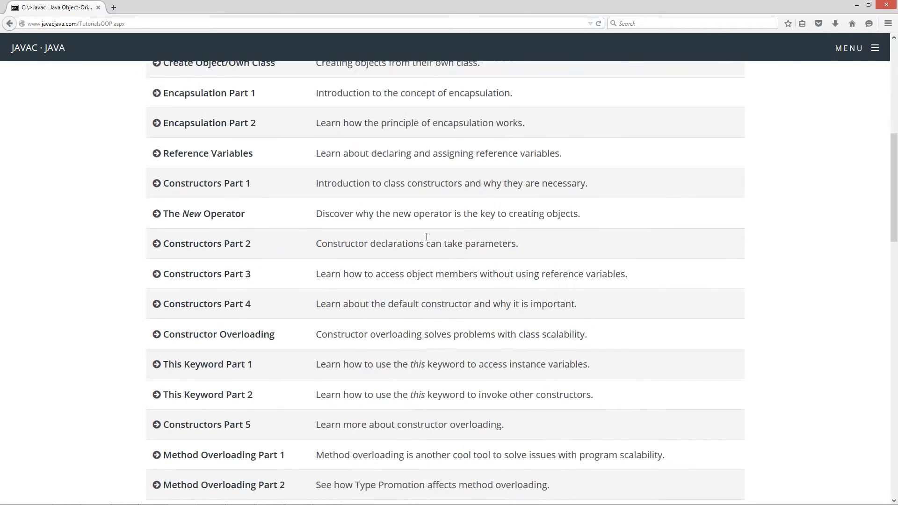
{"action": "scroll", "scroll_direction": "down", "scroll_amount": 3}
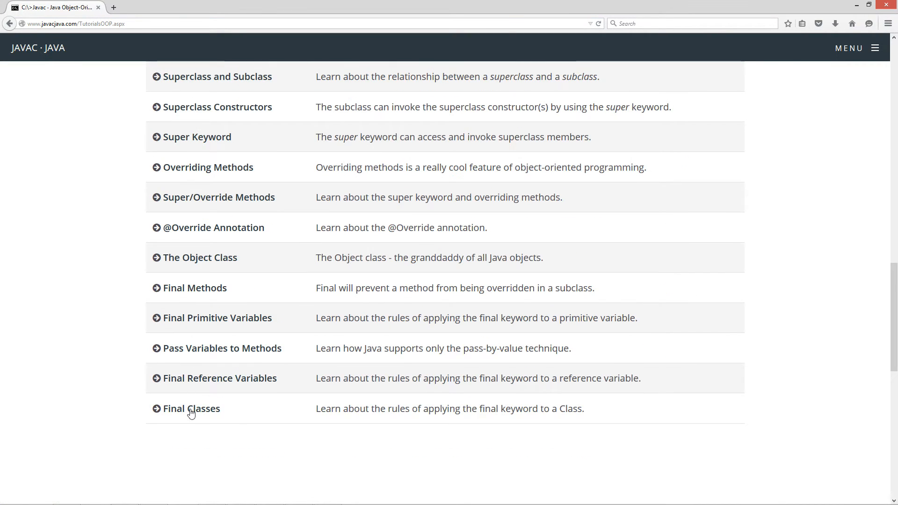
{"action": "left_click", "coordinate": [191, 408]}
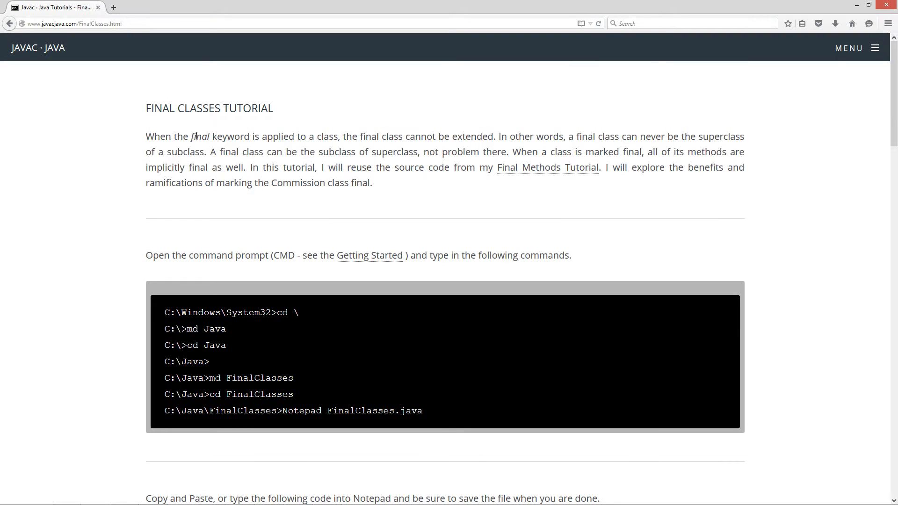
{"action": "double_click", "coordinate": [197, 136]}
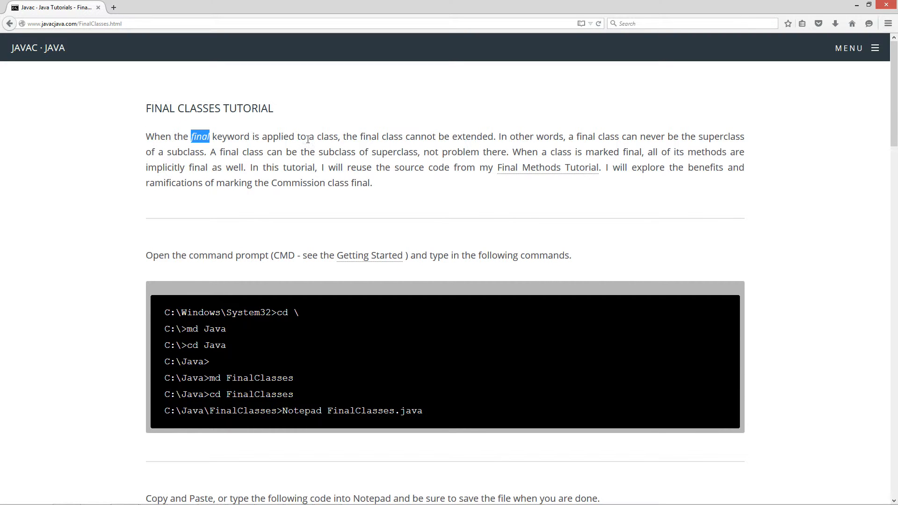
{"action": "mouse_move", "coordinate": [435, 136]}
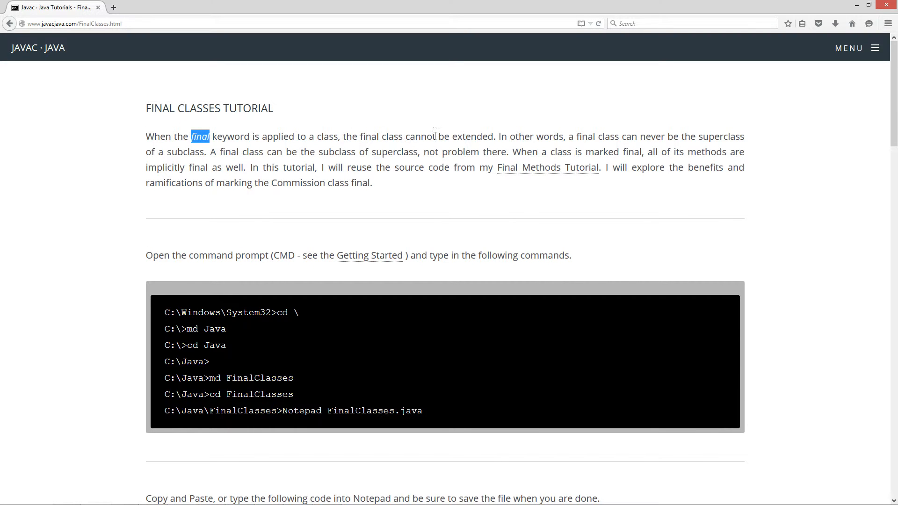
{"action": "mouse_move", "coordinate": [508, 140]}
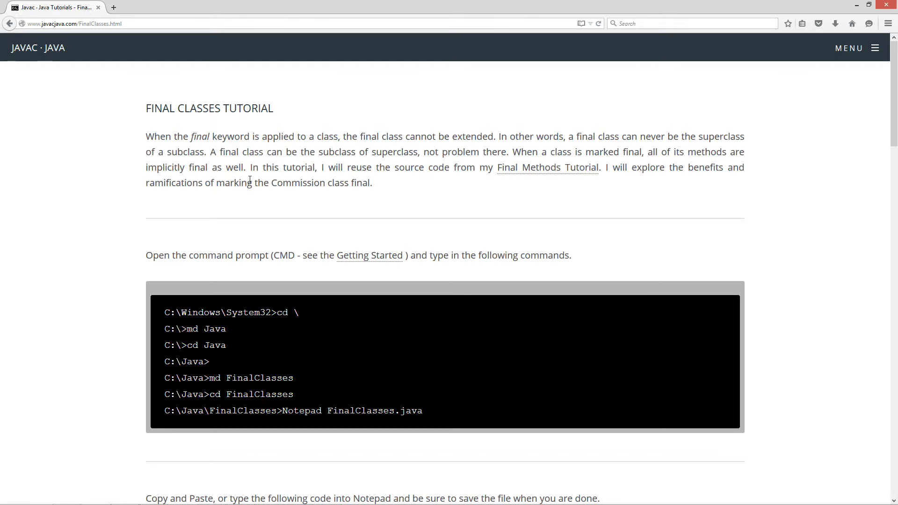
{"action": "mouse_move", "coordinate": [308, 151]}
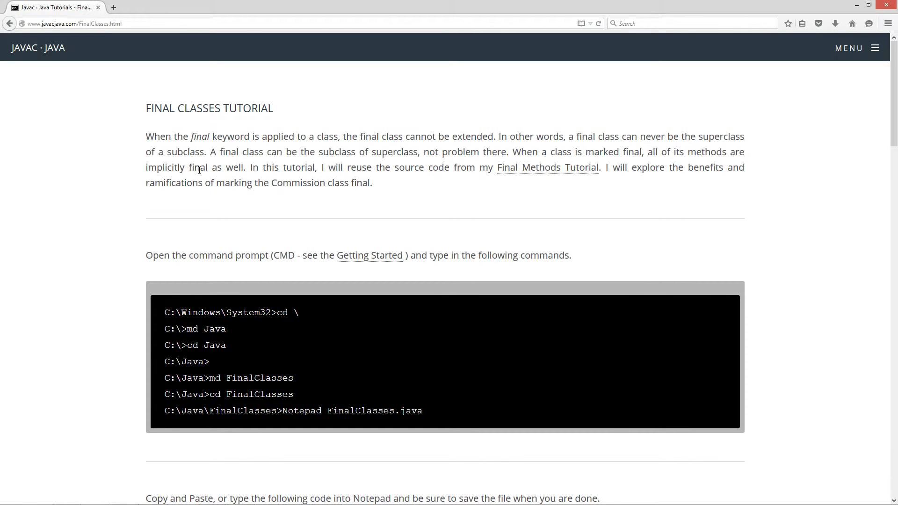
{"action": "mouse_move", "coordinate": [403, 189]}
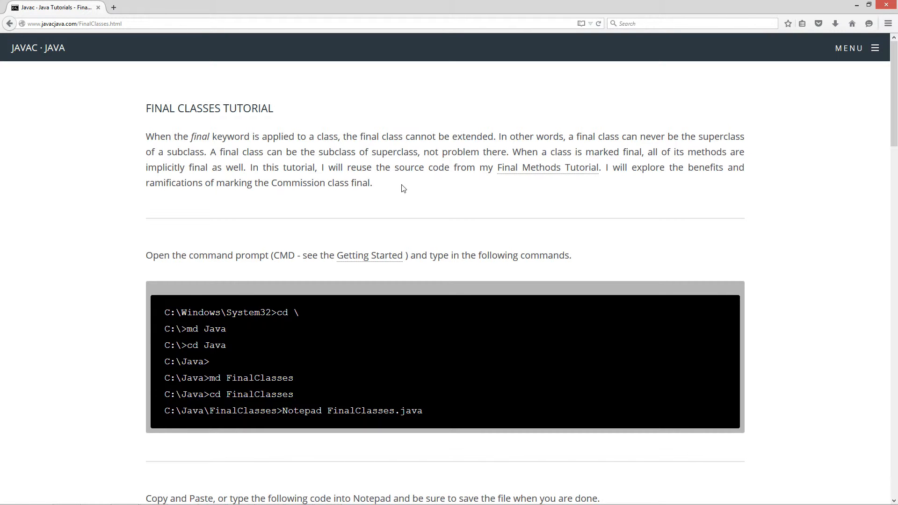
{"action": "mouse_move", "coordinate": [530, 186]}
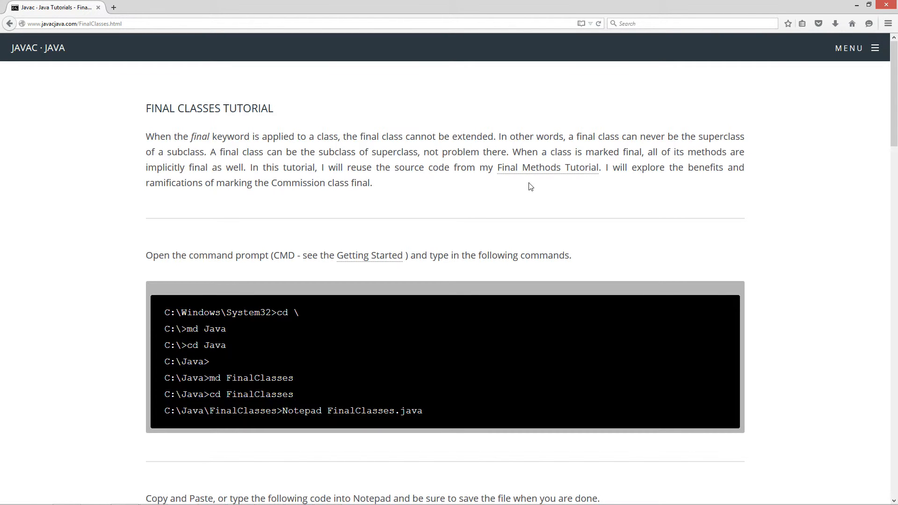
{"action": "mouse_move", "coordinate": [663, 192]}
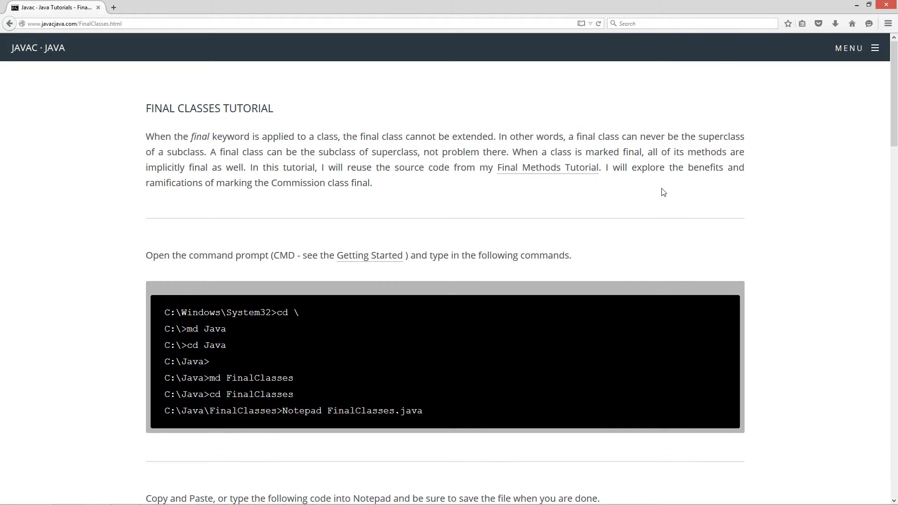
Scroll down the tutorial page to the FinalClasses source code box
{"action": "scroll", "scroll_direction": "down", "scroll_amount": 3}
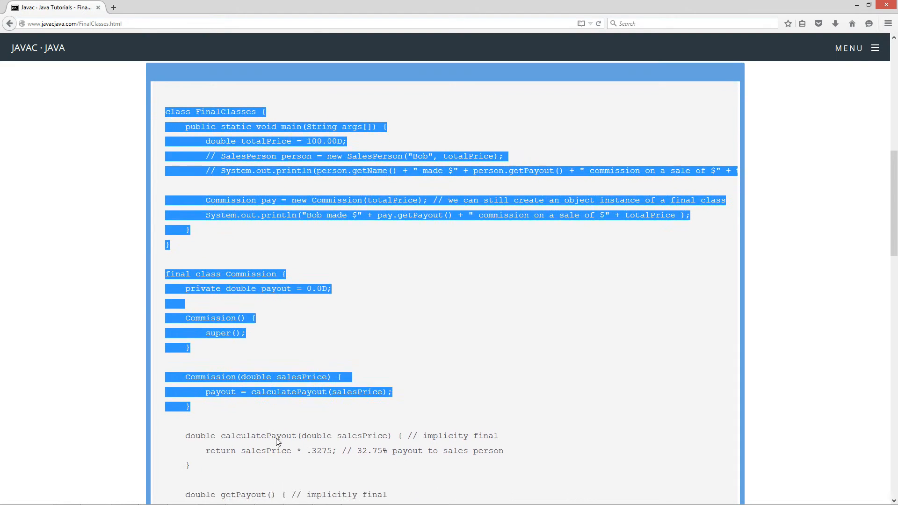
{"action": "scroll", "scroll_direction": "down", "scroll_amount": 3}
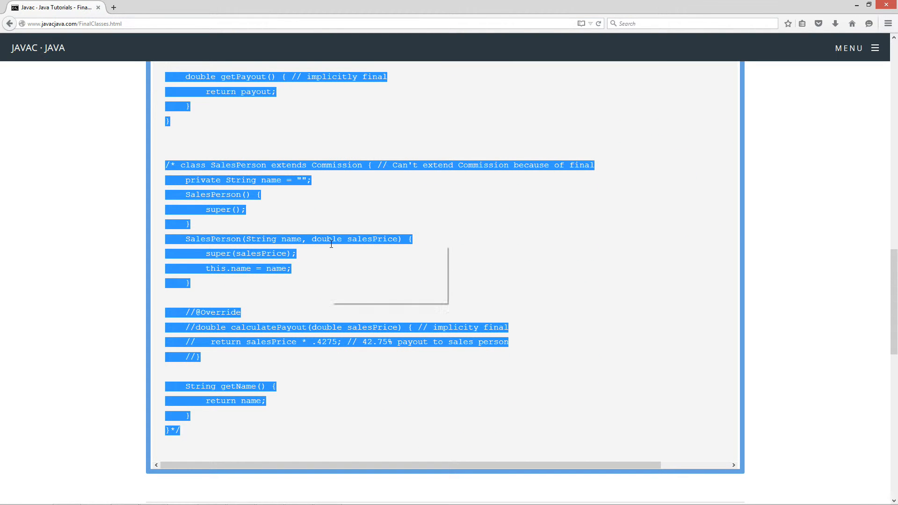
{"action": "mouse_move", "coordinate": [869, 5]}
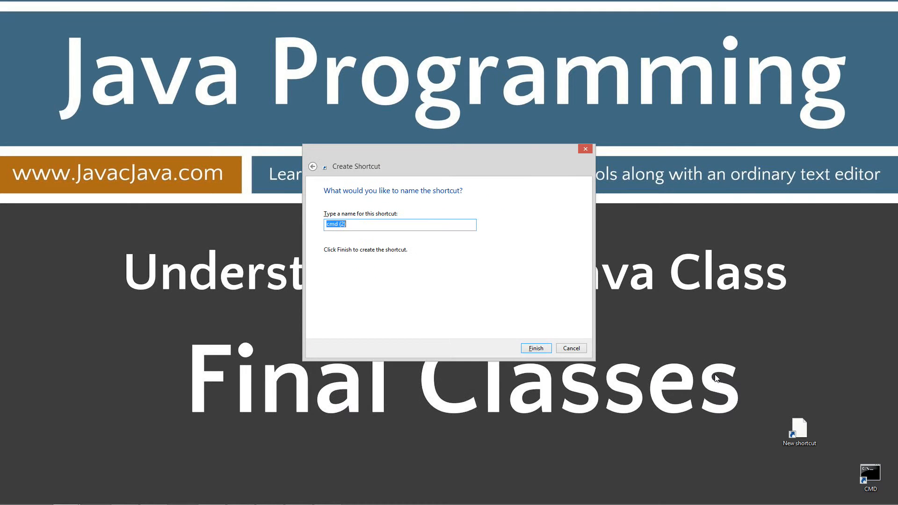
Cancel the Create Shortcut wizard, keeping only the CMD shortcut
{"action": "left_click", "coordinate": [534, 348]}
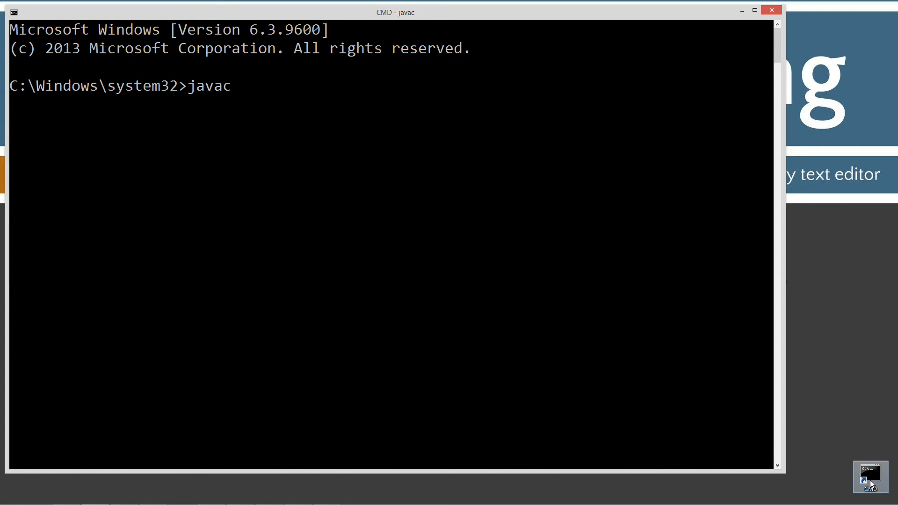
Run javac to list its options, then clear the console with cls
{"action": "key", "text": "Return"}
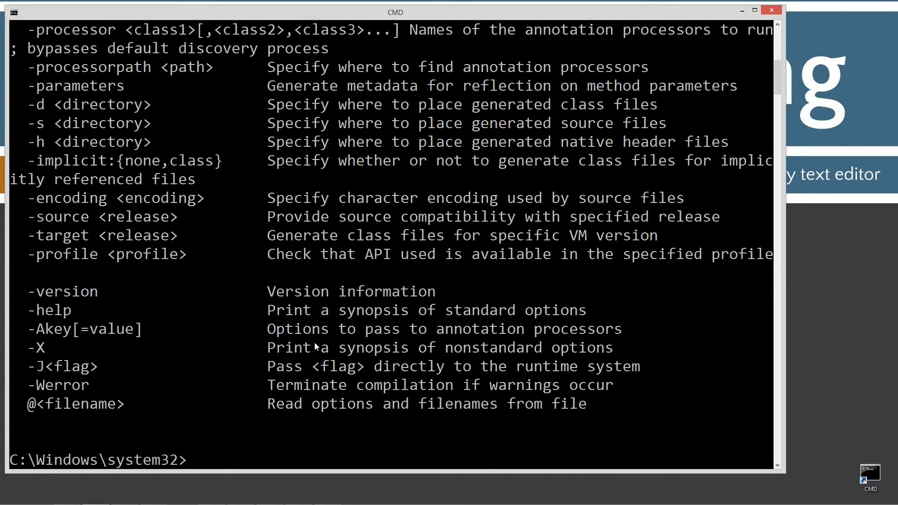
{"action": "mouse_move", "coordinate": [302, 372]}
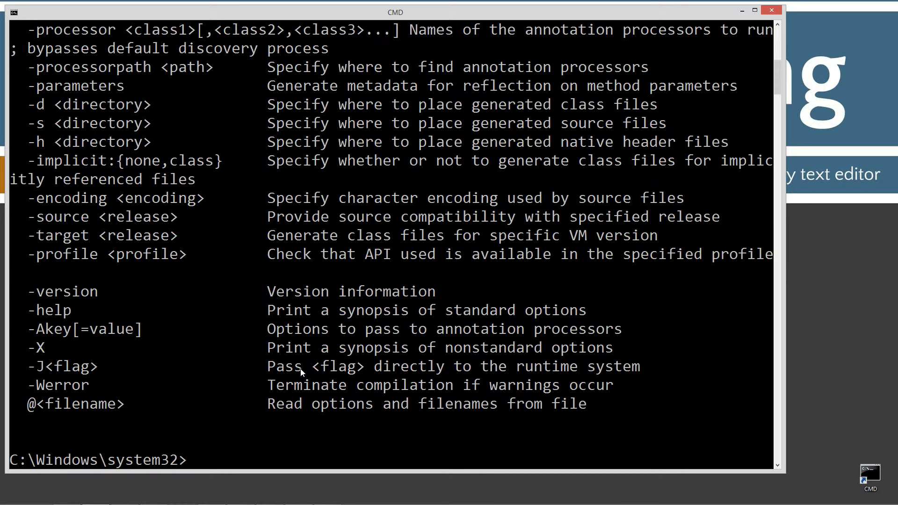
{"action": "type", "text": "cls"}
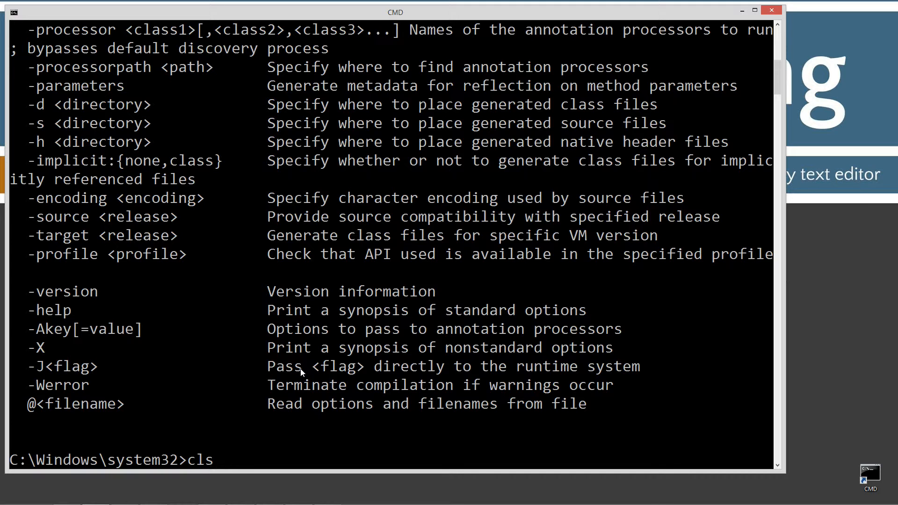
{"action": "key", "text": "Return"}
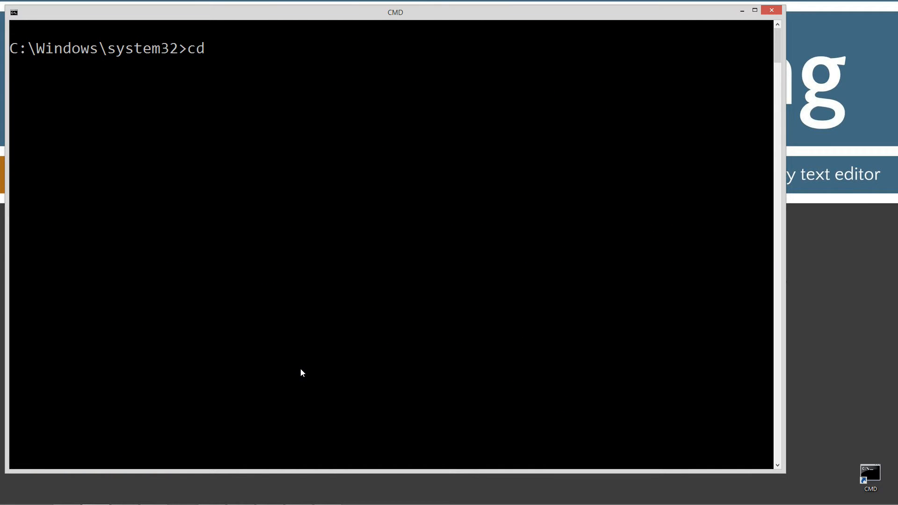
Create the C:\Java folder and the FinalClasses folder inside it
{"action": "type", "text": "\\"}
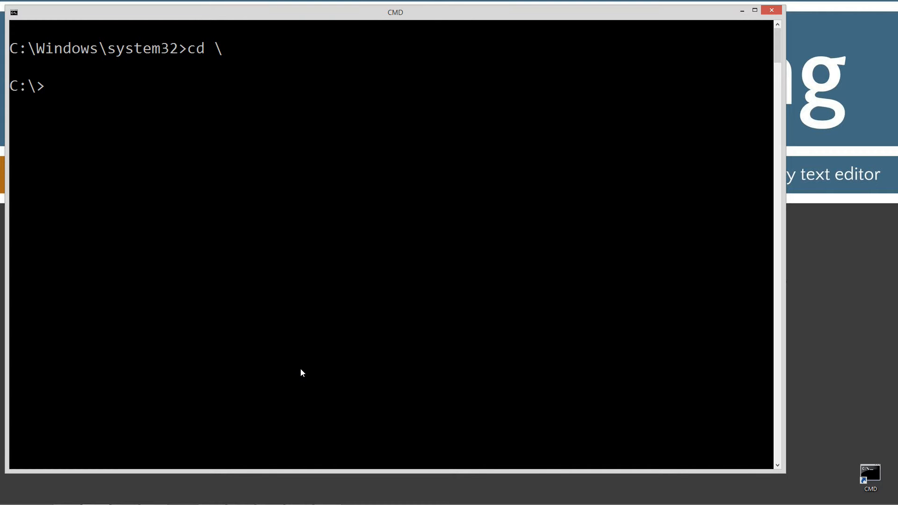
{"action": "type", "text": "md Java"}
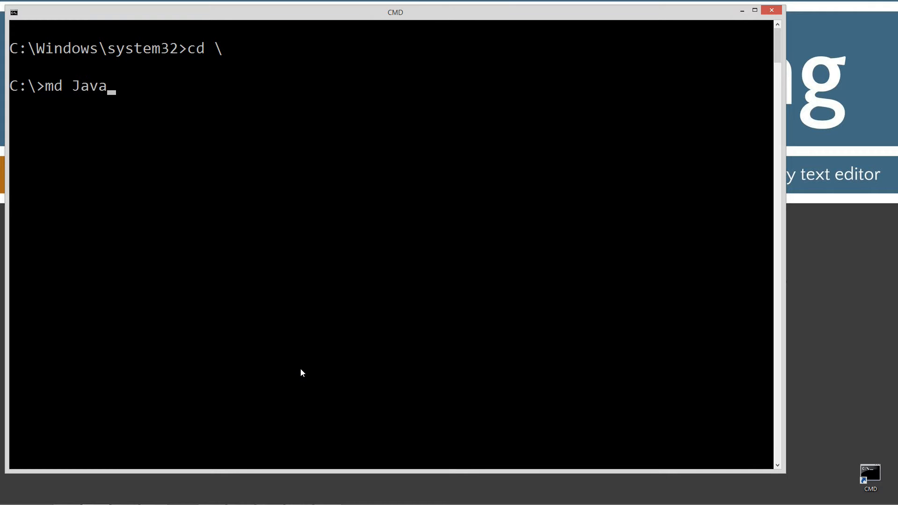
{"action": "key", "text": "Return"}
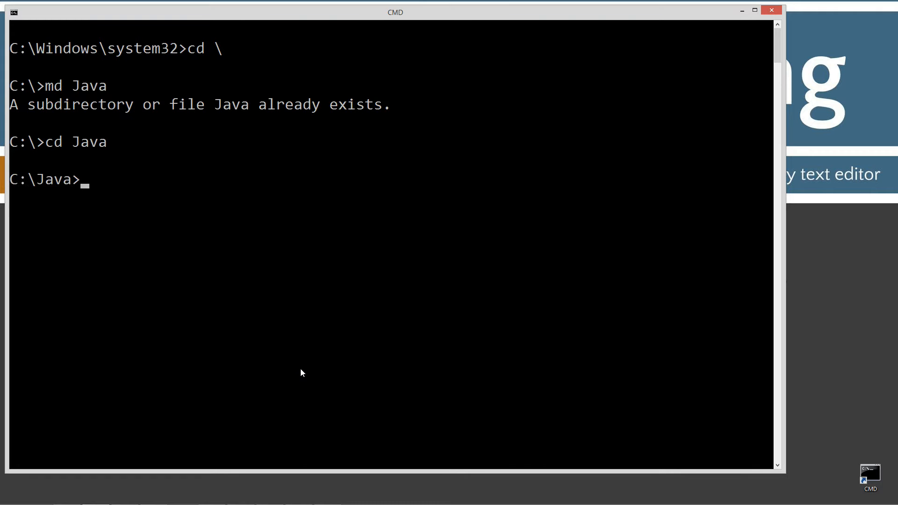
{"action": "type", "text": "md"}
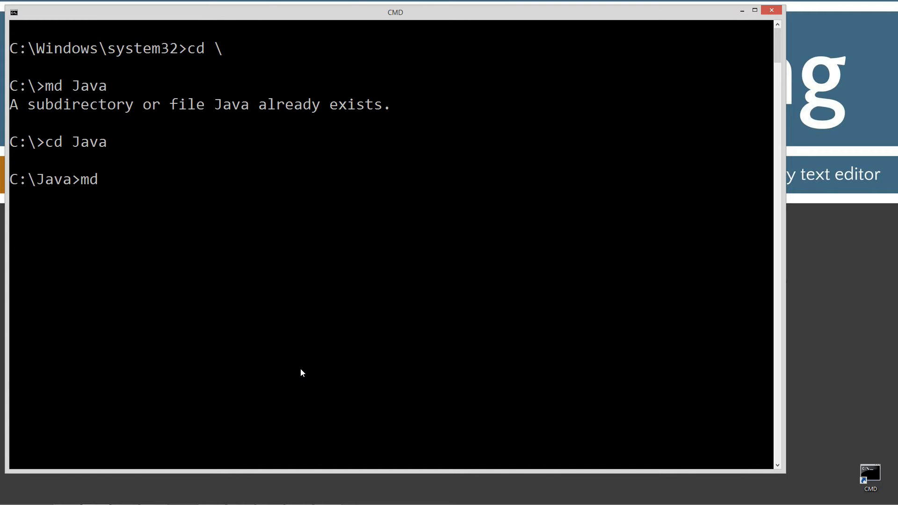
{"action": "type", "text": "Fina"}
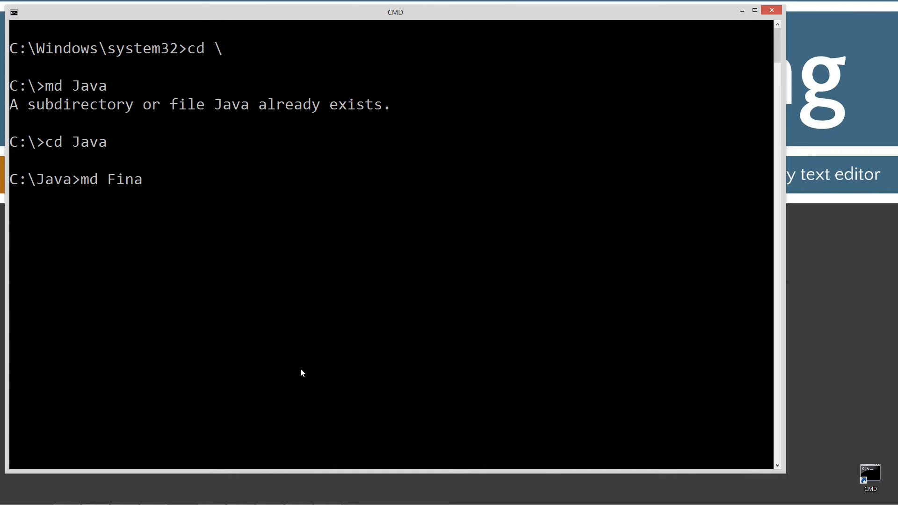
{"action": "type", "text": "lClasses"}
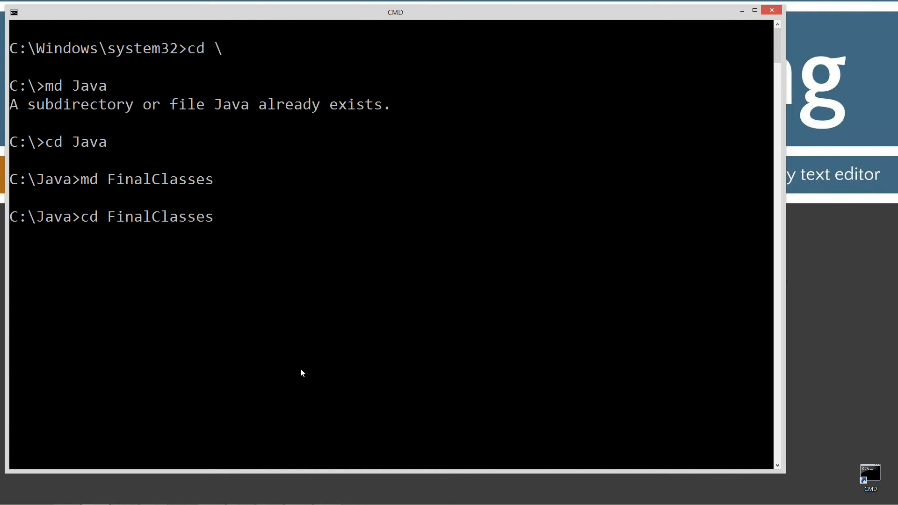
Open FinalClasses.java in Notepad with the notepad command
{"action": "type", "text": "notepad"}
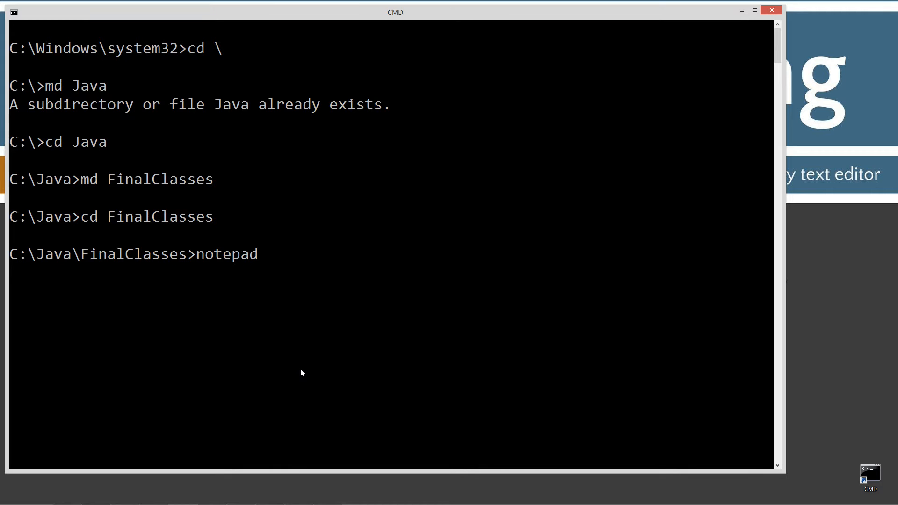
{"action": "type", "text": "FinalClasses"}
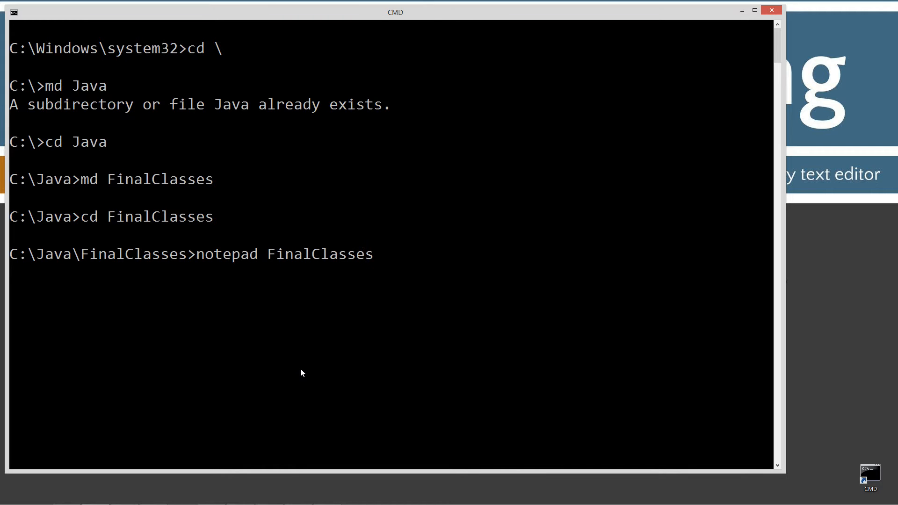
{"action": "type", "text": ".java"}
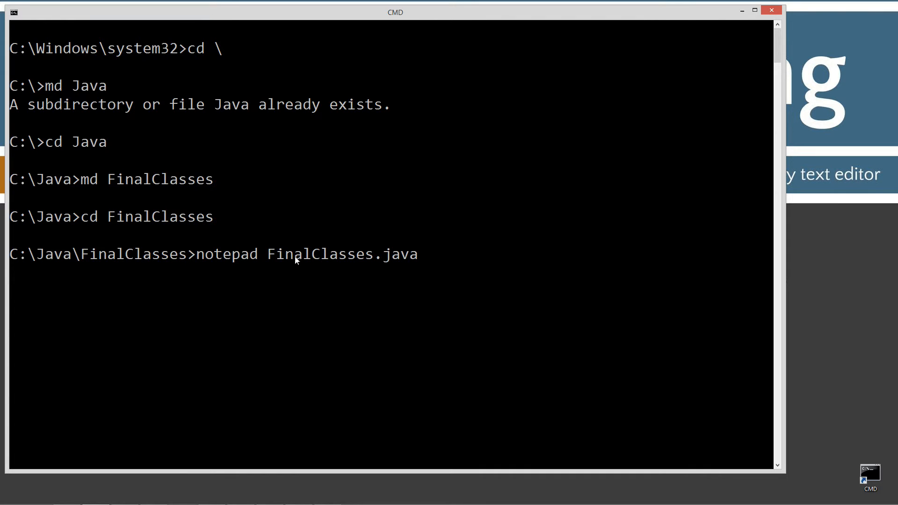
{"action": "mouse_move", "coordinate": [438, 265]}
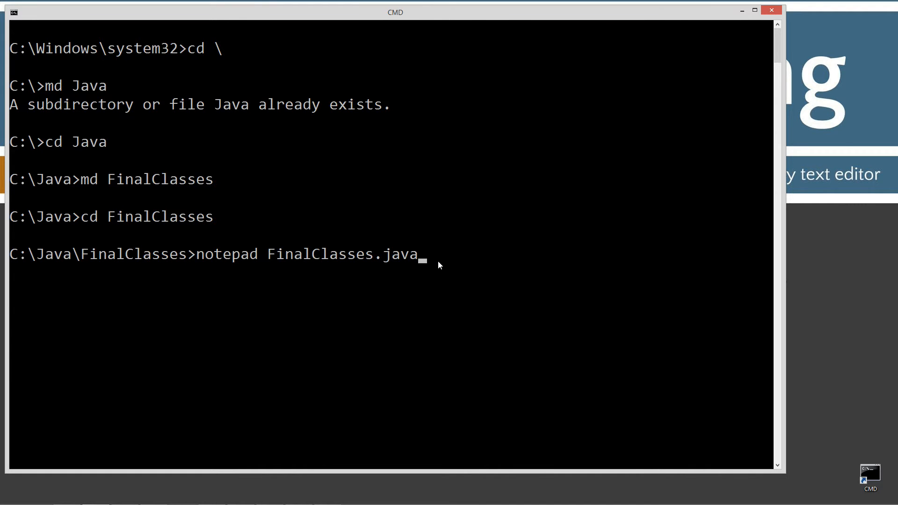
{"action": "key", "text": "Return"}
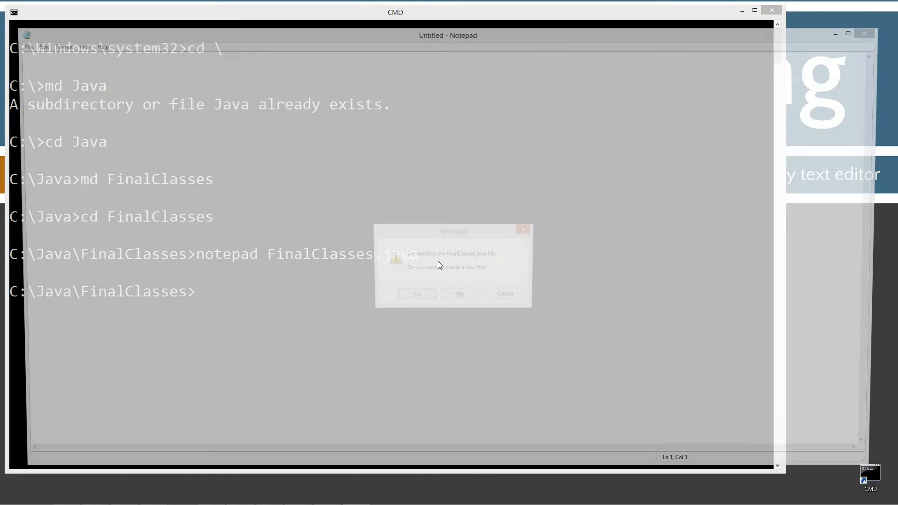
Create FinalClasses.java, uncomment SalesPerson lines and comment out Commission lines in main
{"action": "left_click", "coordinate": [416, 293]}
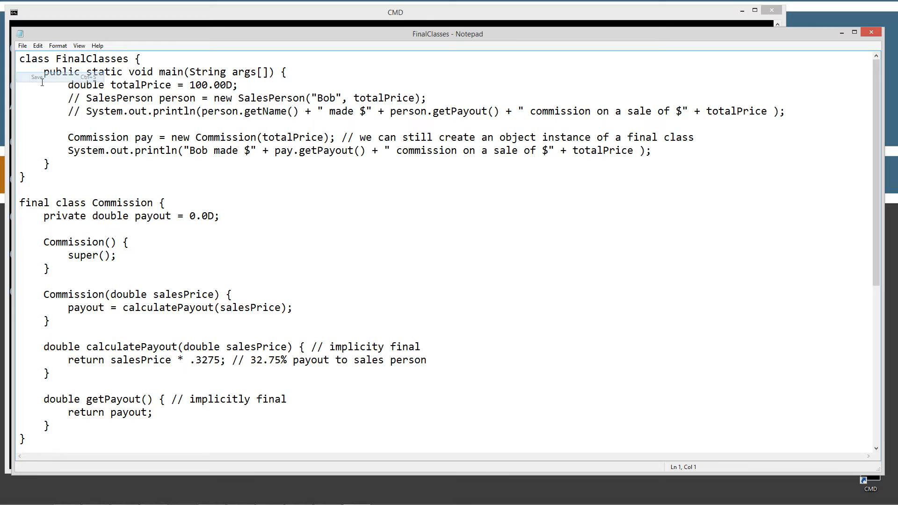
{"action": "mouse_move", "coordinate": [435, 288]}
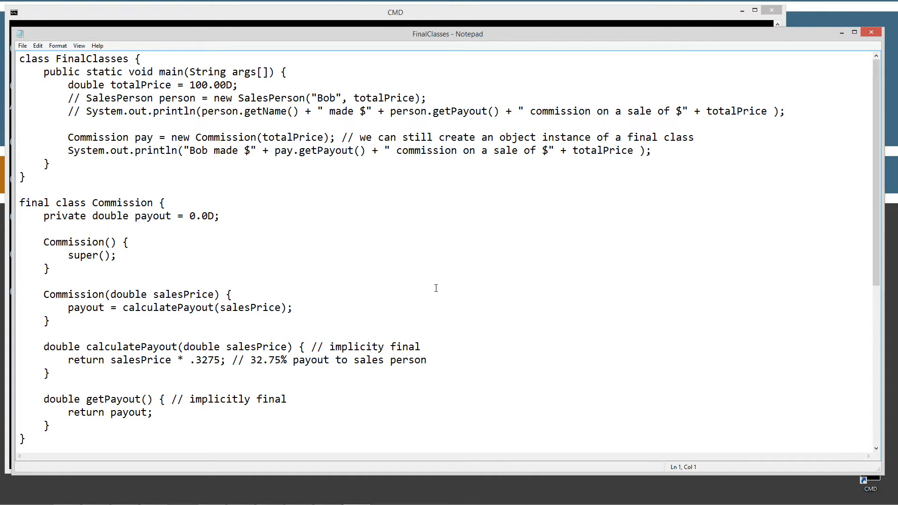
{"action": "mouse_move", "coordinate": [158, 277]}
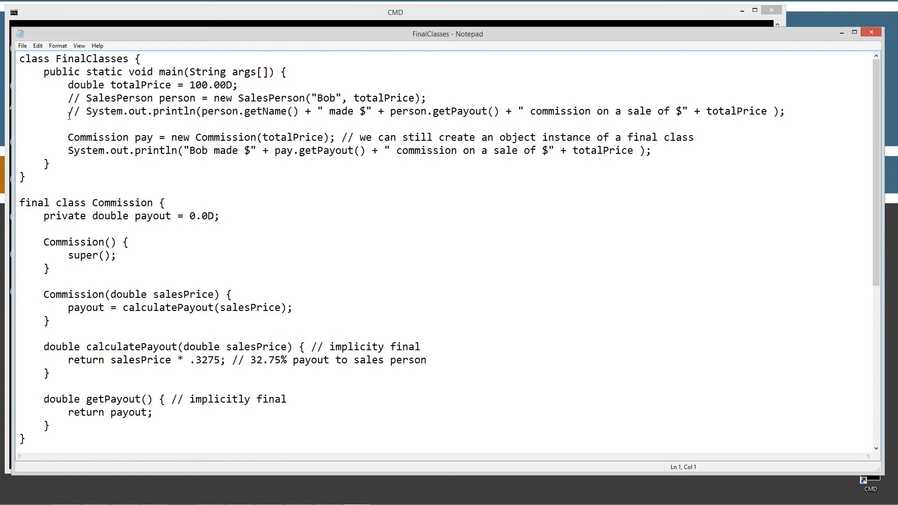
{"action": "left_click", "coordinate": [73, 98]}
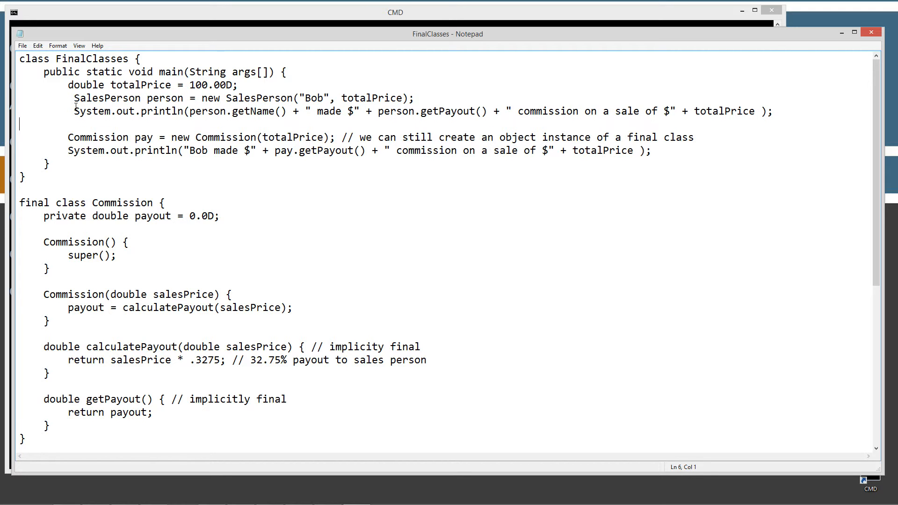
{"action": "left_click", "coordinate": [81, 151]}
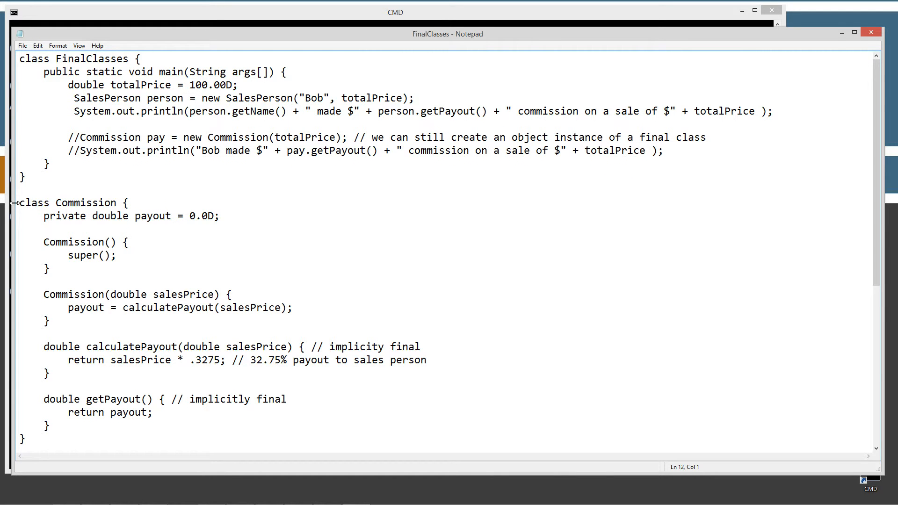
{"action": "scroll", "scroll_direction": "down", "scroll_amount": 3}
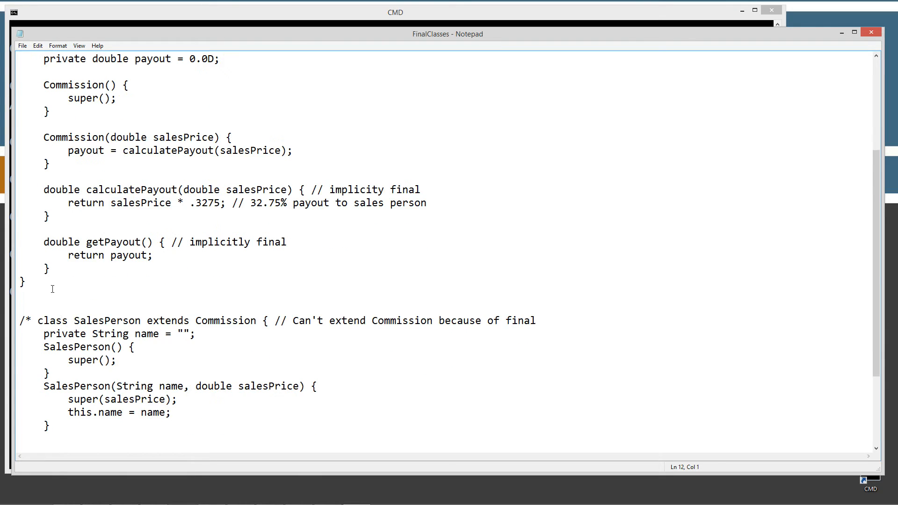
{"action": "scroll", "scroll_direction": "down", "scroll_amount": 3}
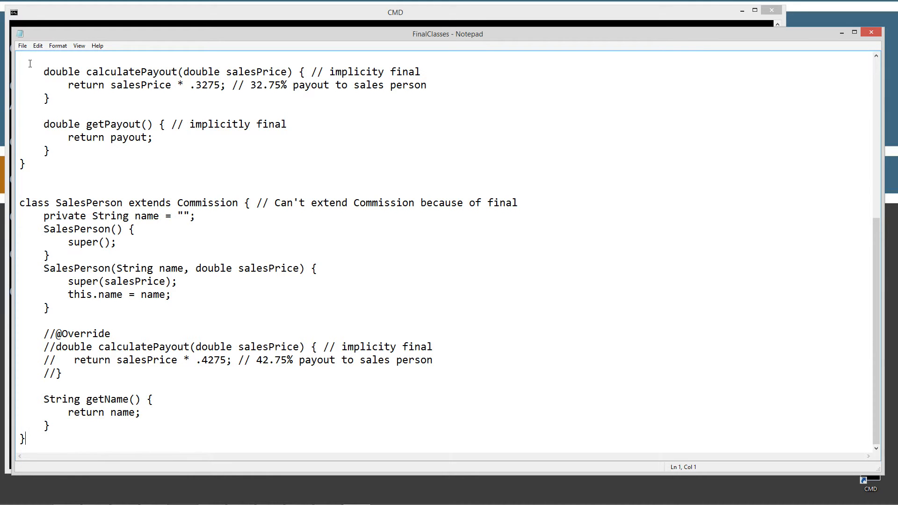
Try compiling with javac using the incomplete name FinalClasses.j, which fails
{"action": "left_click", "coordinate": [395, 12]}
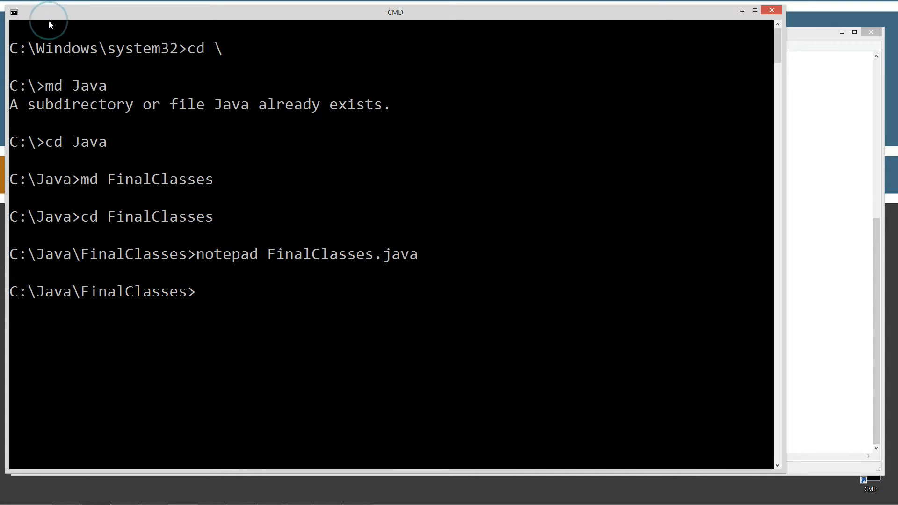
{"action": "type", "text": "javac"}
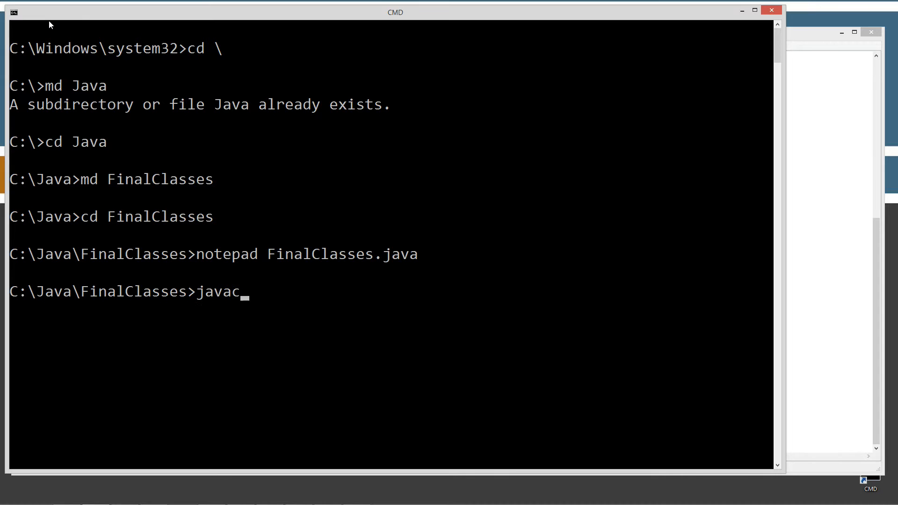
{"action": "type", "text": "FinalClasses.j"}
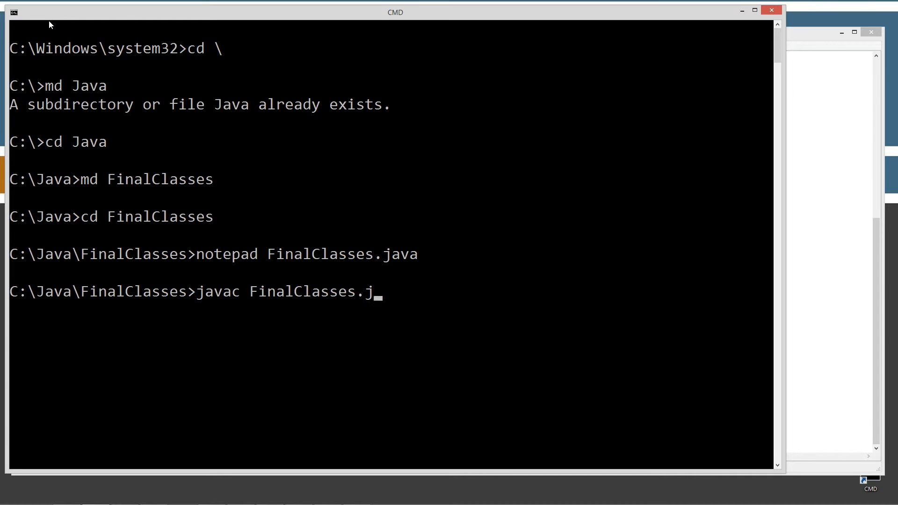
{"action": "key", "text": "Return"}
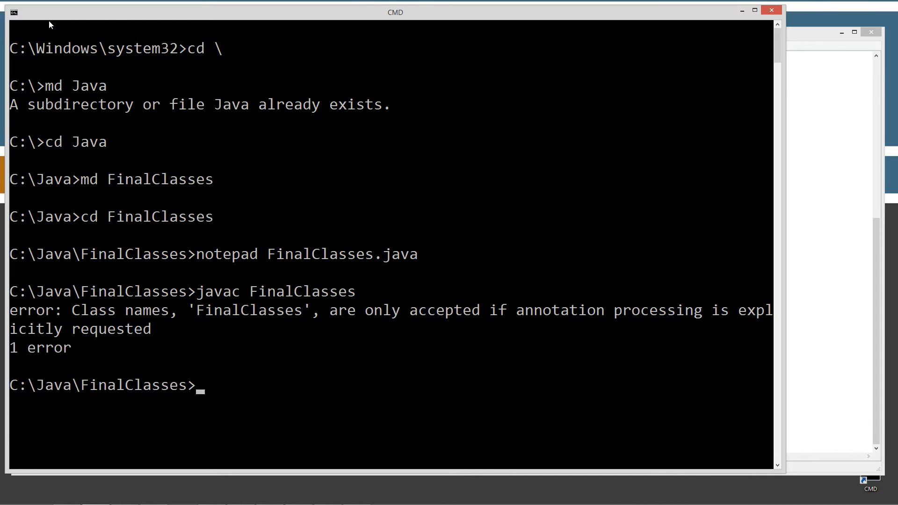
Compile FinalClasses.java with javac and enter the java FinalClasses run command
{"action": "type", "text": "javac FinalClasses.java"}
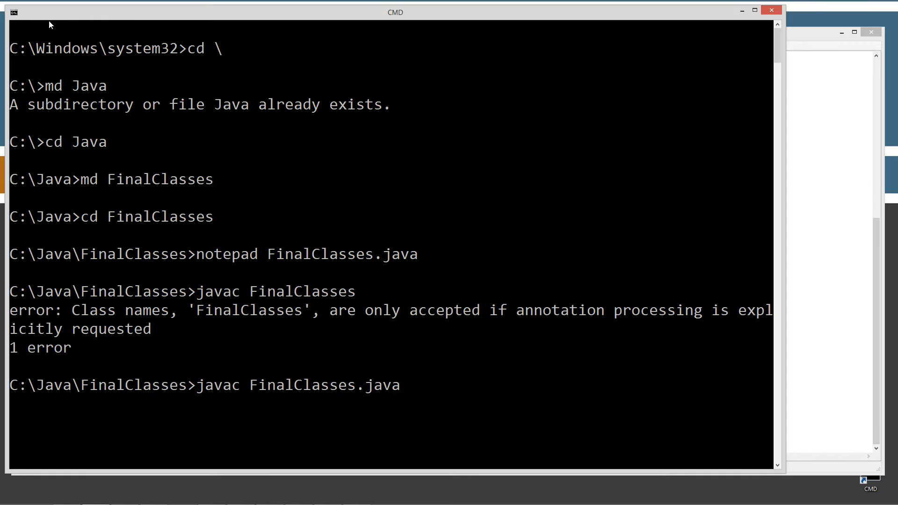
{"action": "key", "text": "Return"}
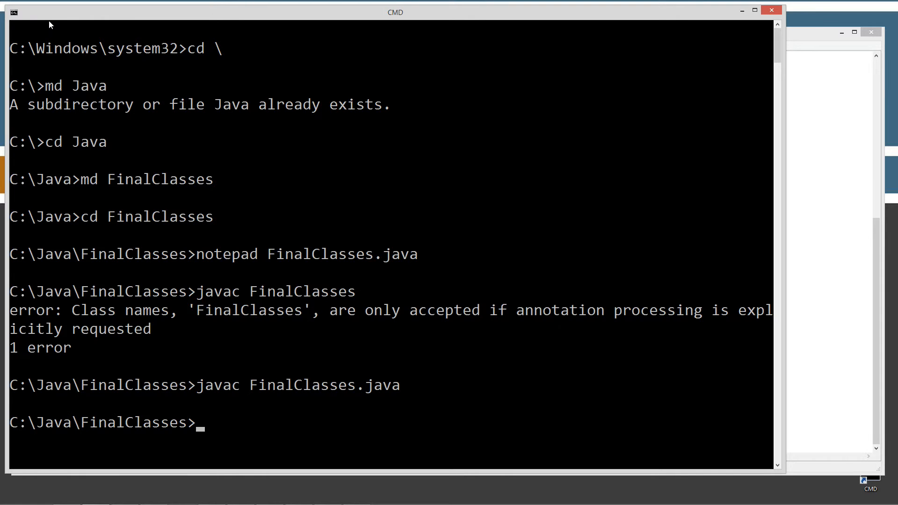
{"action": "type", "text": "java"}
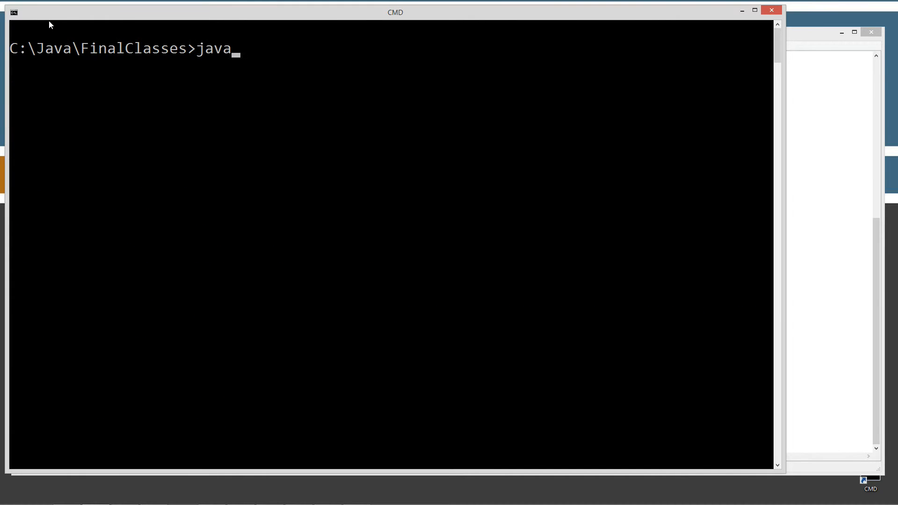
{"action": "type", "text": "FinalClasses.c"}
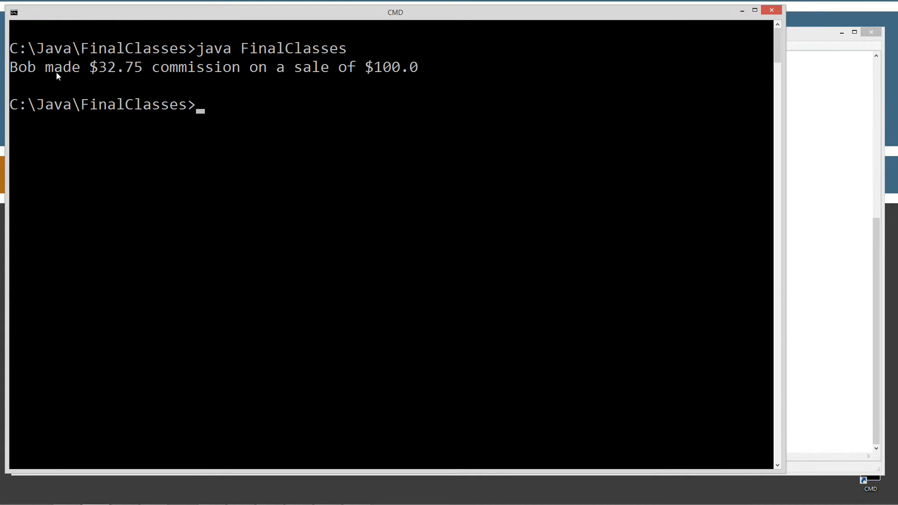
{"action": "mouse_move", "coordinate": [706, 206]}
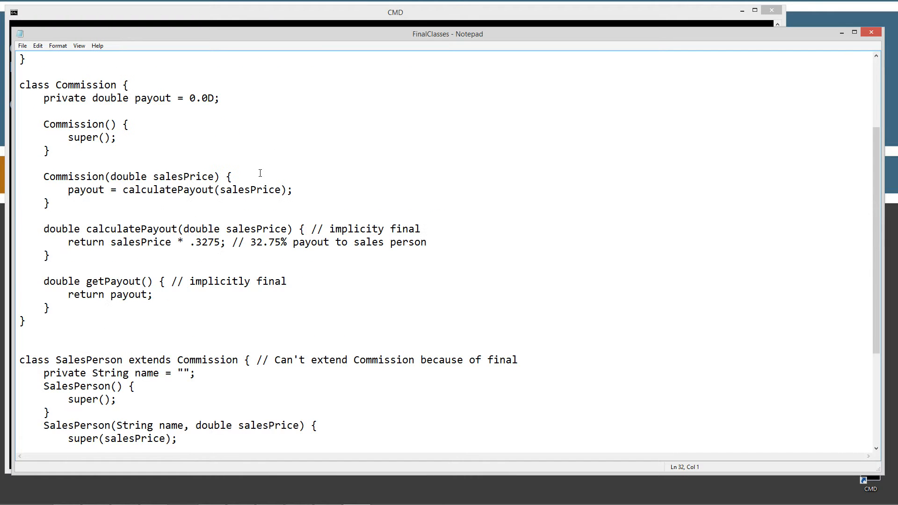
Highlight the SalesPerson type and the person variable name in main
{"action": "scroll", "scroll_direction": "up", "scroll_amount": 3}
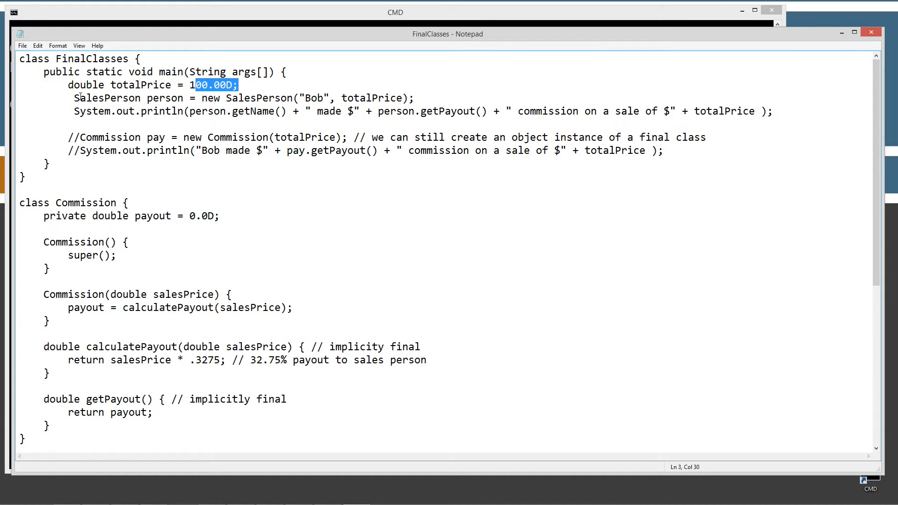
{"action": "double_click", "coordinate": [107, 98]}
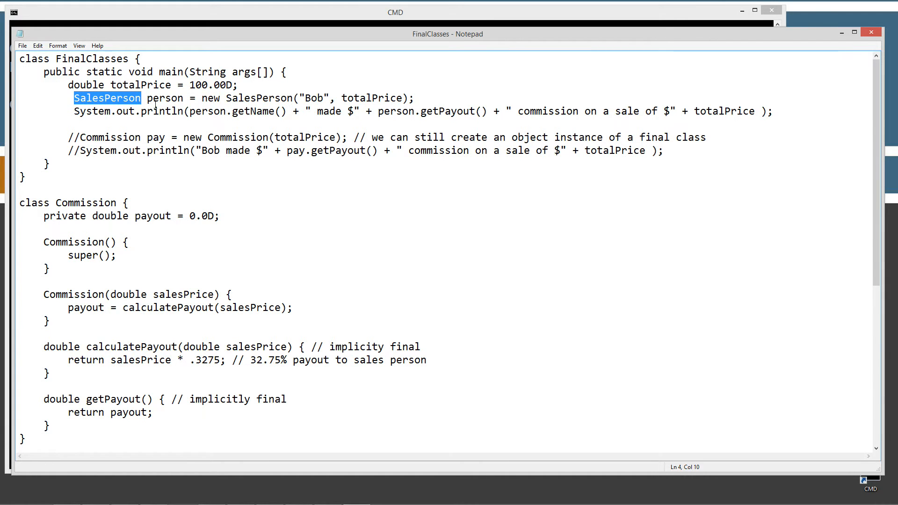
{"action": "left_click", "coordinate": [150, 98]}
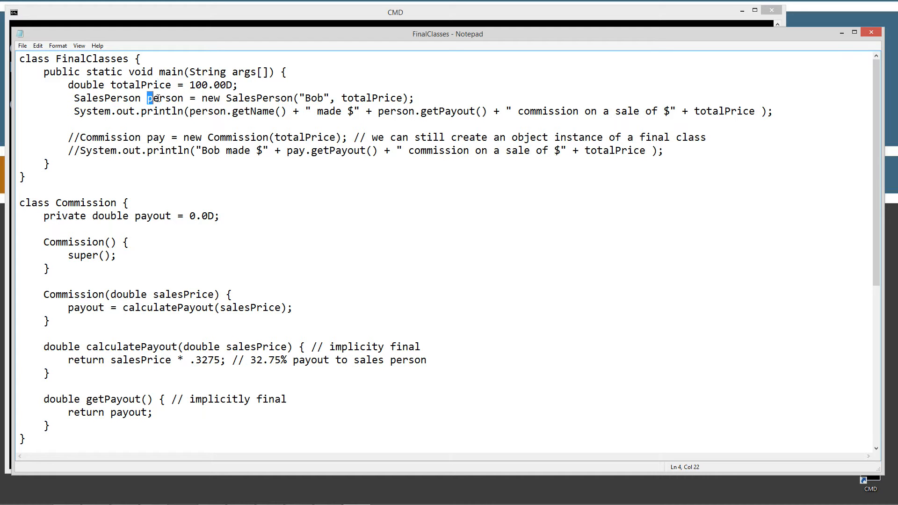
{"action": "double_click", "coordinate": [165, 98]}
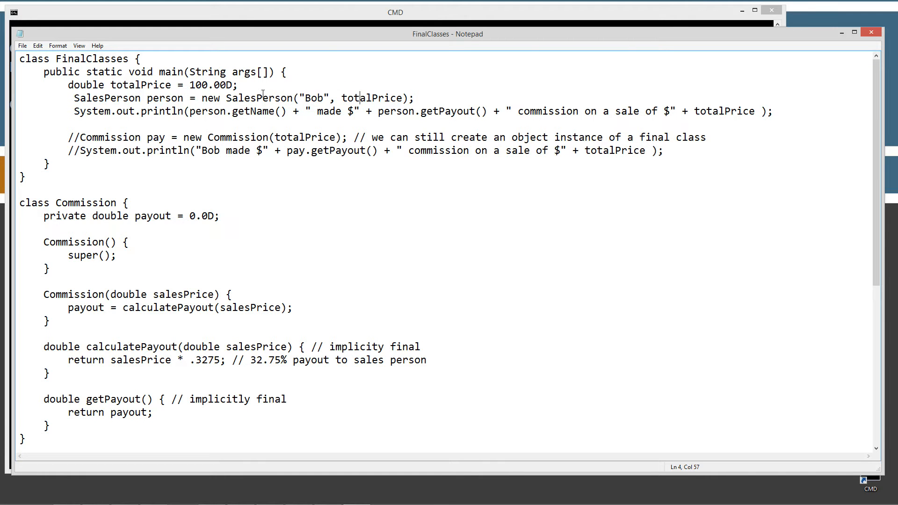
Scroll through the Commission and SalesPerson classes in FinalClasses.java
{"action": "scroll", "scroll_direction": "down", "scroll_amount": 3}
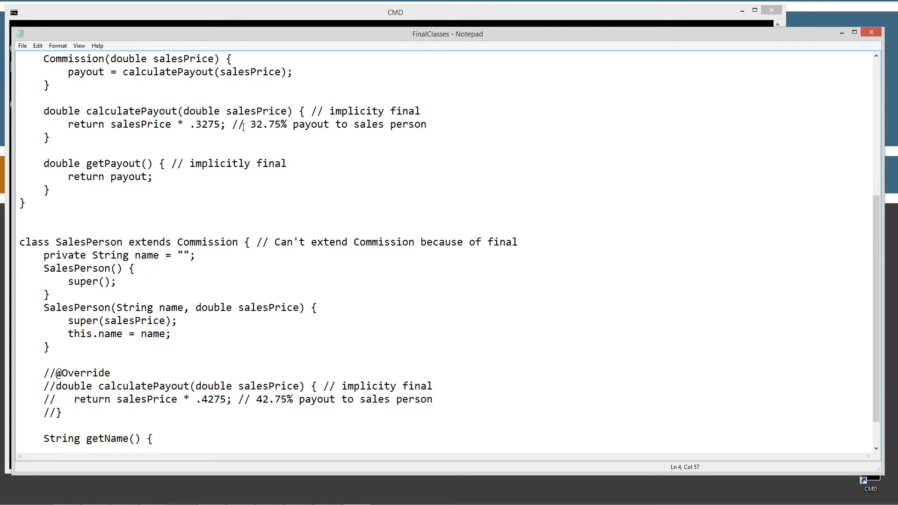
{"action": "scroll", "scroll_direction": "down", "scroll_amount": 3}
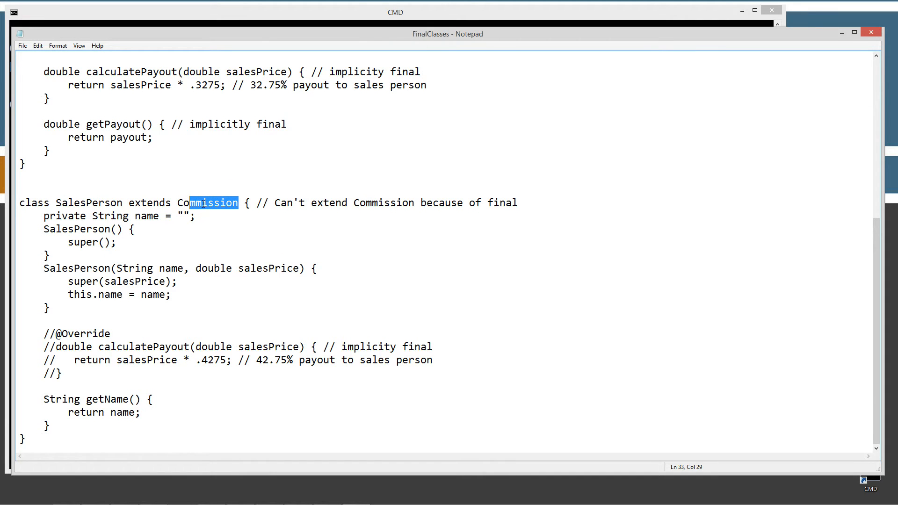
{"action": "mouse_move", "coordinate": [299, 232]}
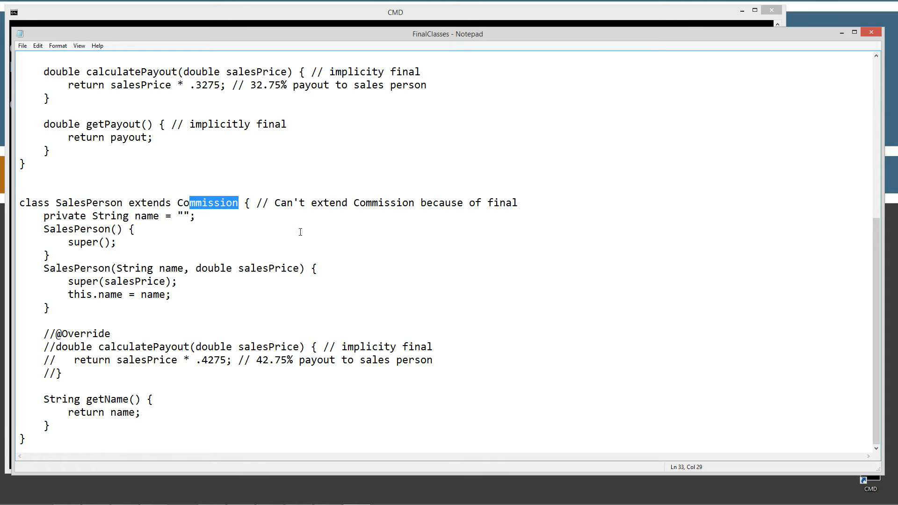
{"action": "mouse_move", "coordinate": [73, 252]}
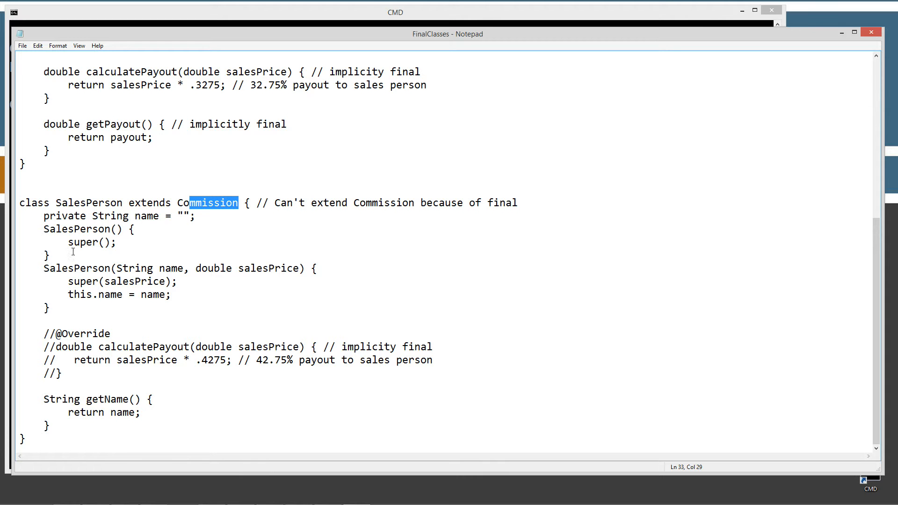
{"action": "scroll", "scroll_direction": "up", "scroll_amount": 3}
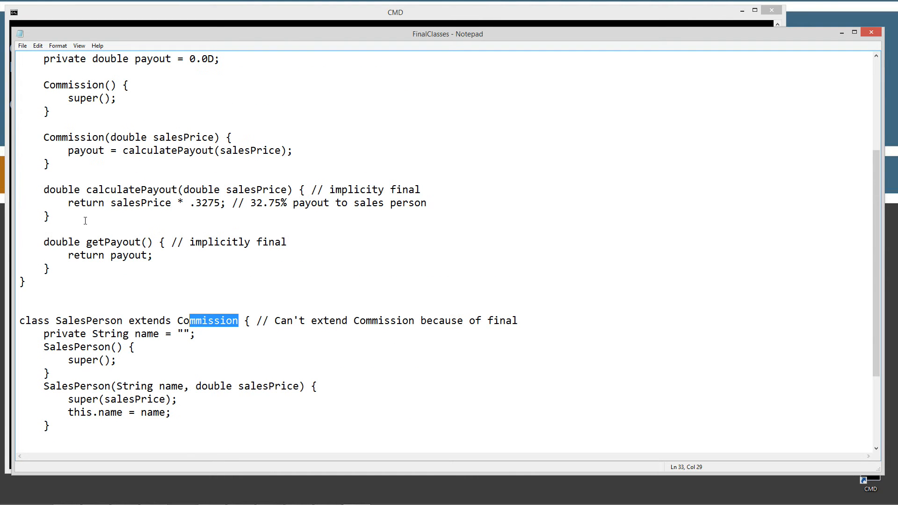
{"action": "scroll", "scroll_direction": "up", "scroll_amount": 3}
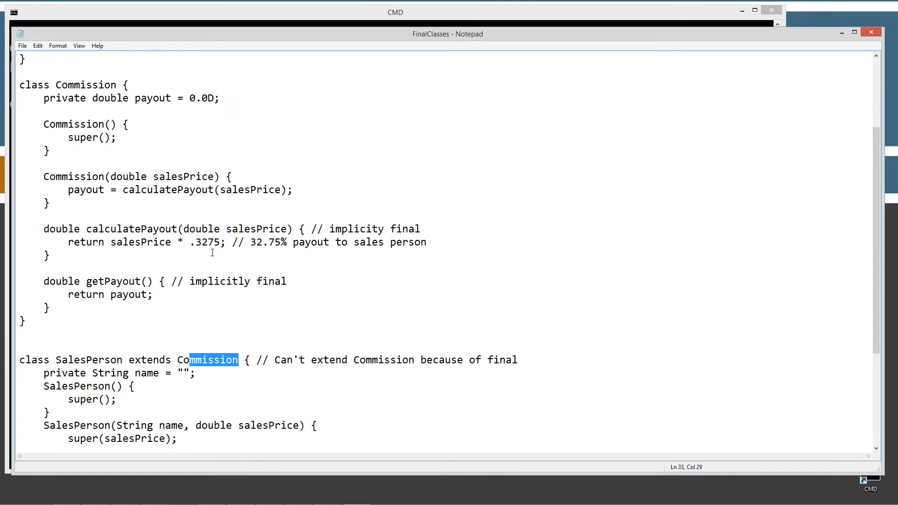
{"action": "mouse_move", "coordinate": [288, 240]}
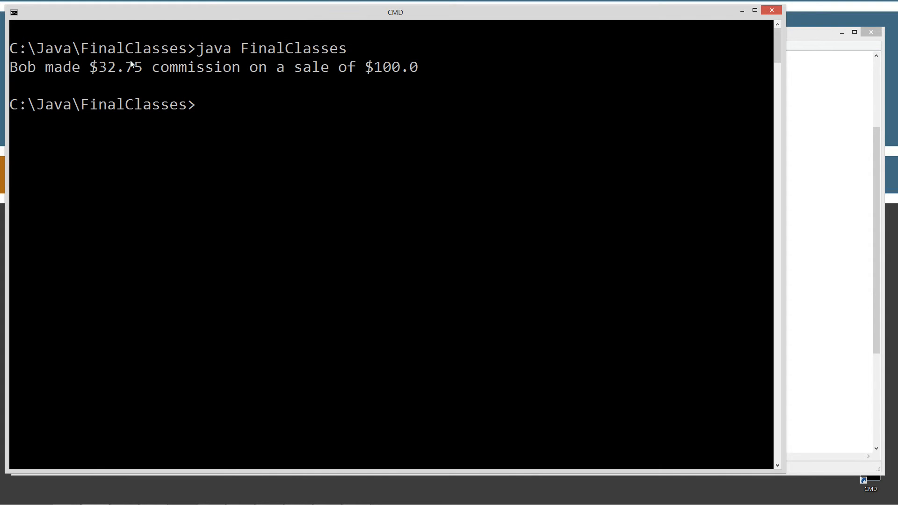
{"action": "mouse_move", "coordinate": [615, 106]}
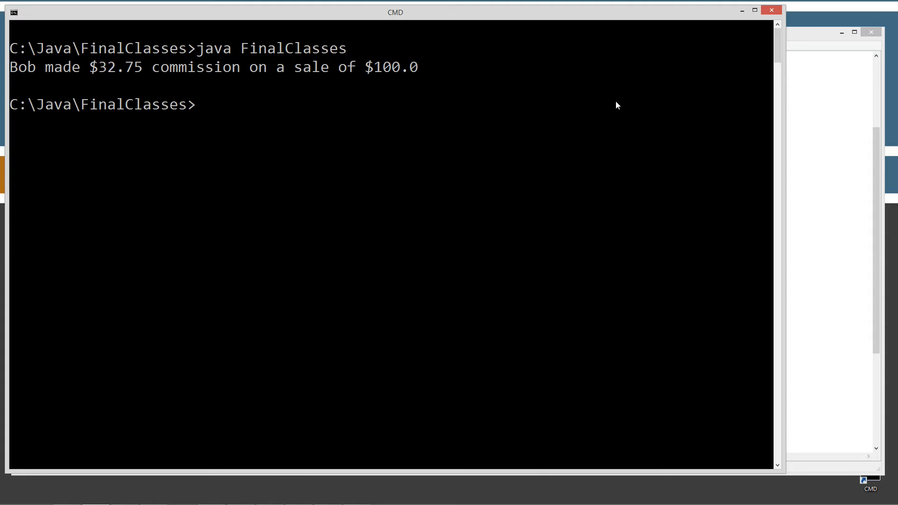
Switch from the $32.75 run back to FinalClasses.java in Notepad
{"action": "left_click", "coordinate": [831, 33]}
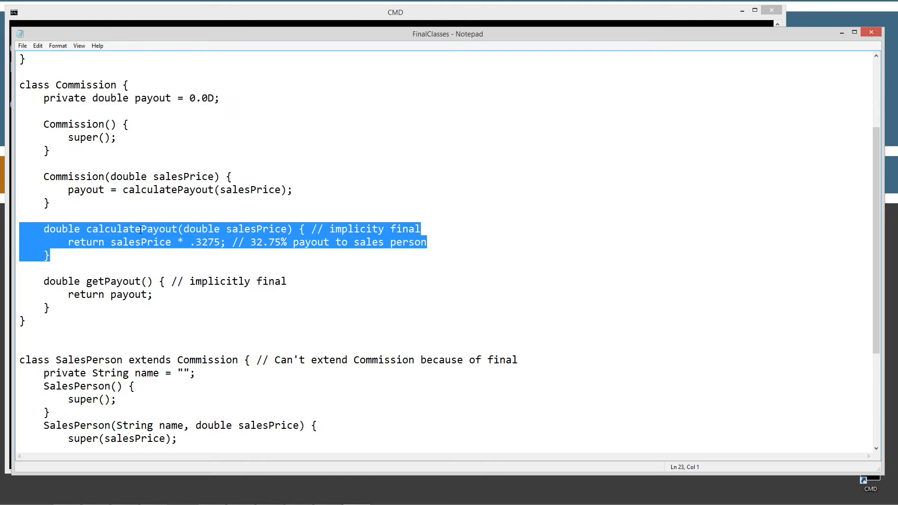
Uncomment SalesPerson's 42.75% calculatePayout override, then return to the command prompt
{"action": "left_click", "coordinate": [199, 250]}
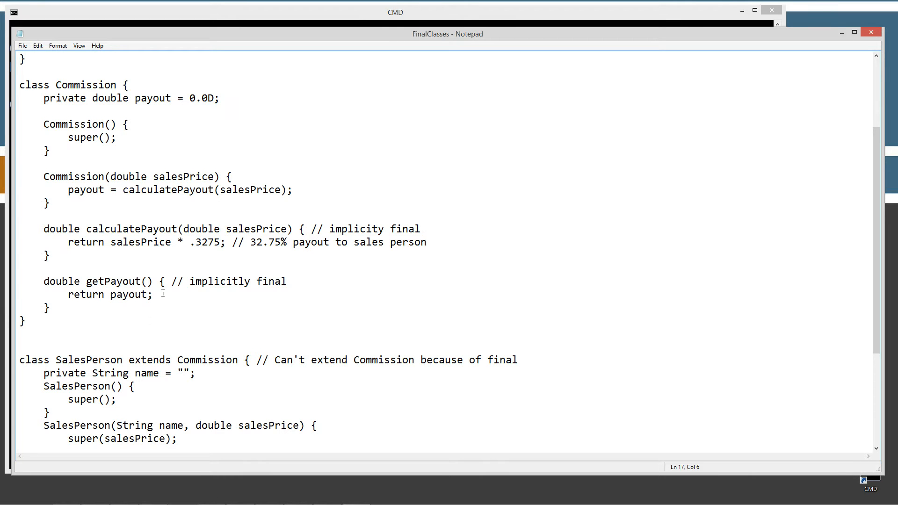
{"action": "left_click", "coordinate": [120, 360]}
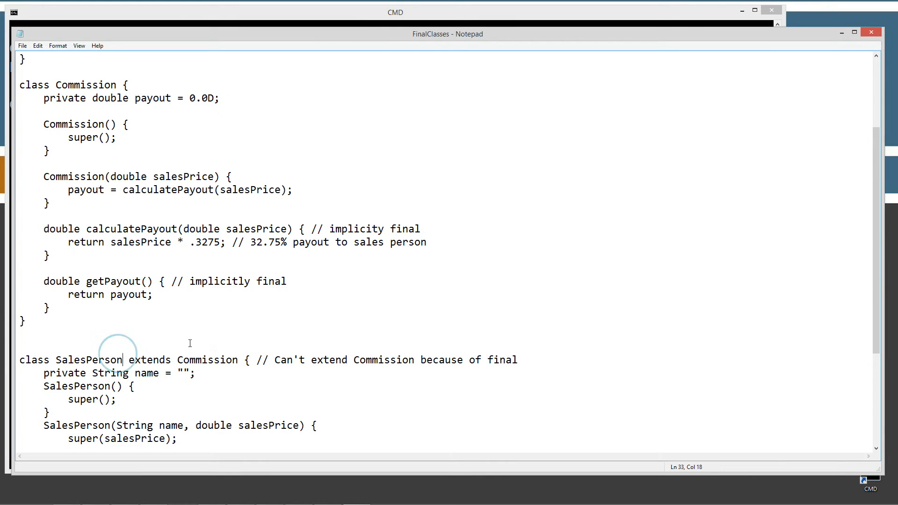
{"action": "scroll", "scroll_direction": "down", "scroll_amount": 3}
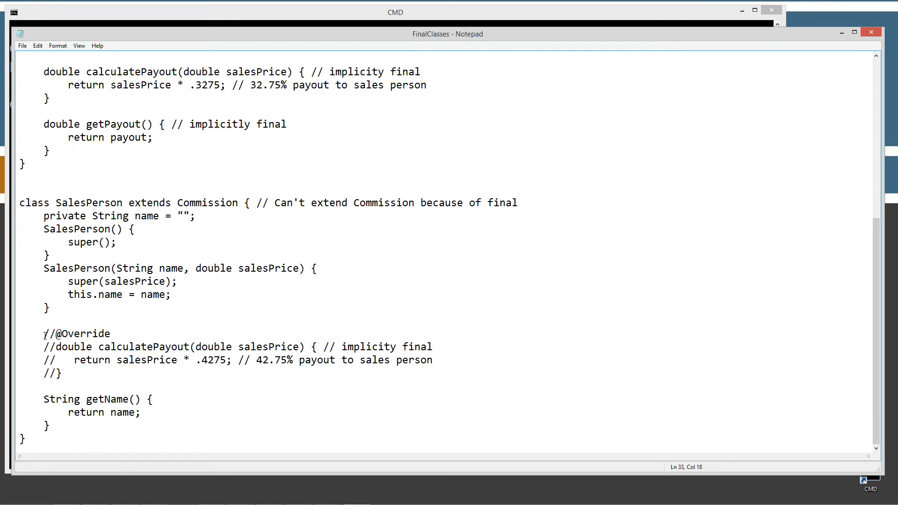
{"action": "left_click", "coordinate": [122, 202]}
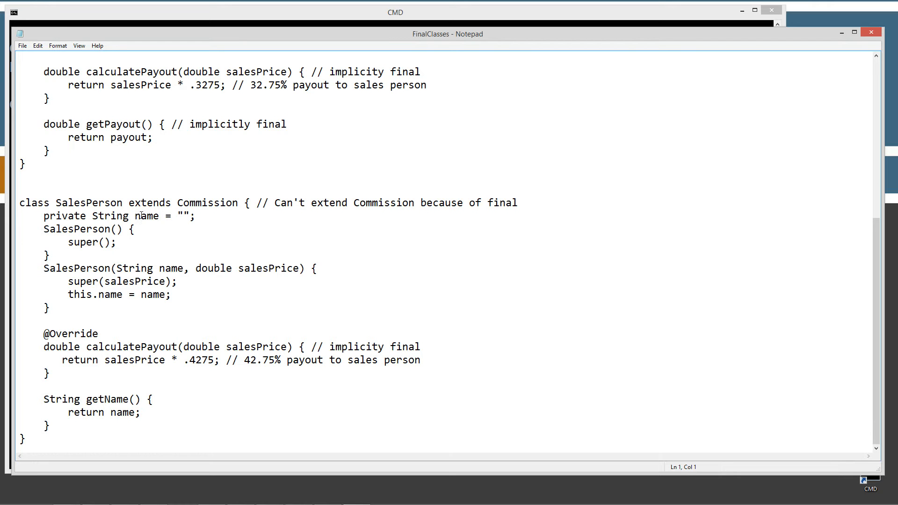
{"action": "left_click", "coordinate": [395, 12]}
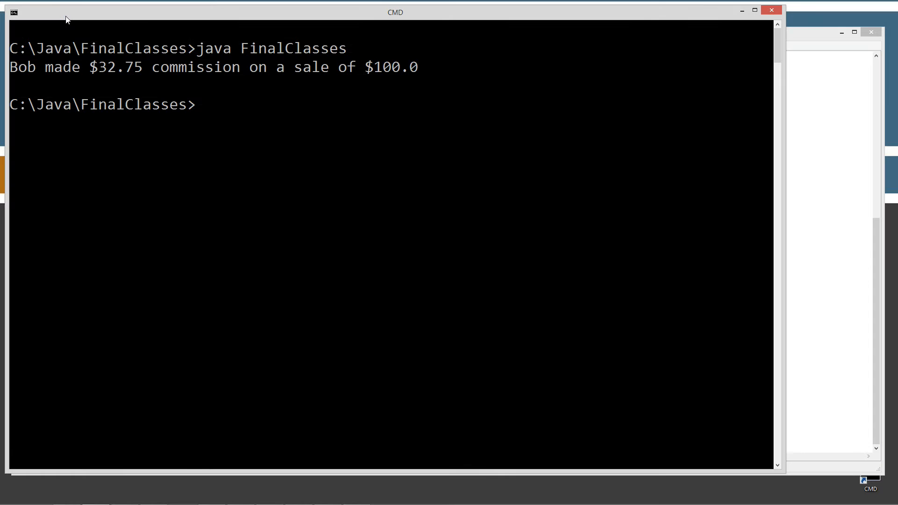
Enter javac FinalClasses.java to recompile with the SalesPerson override
{"action": "type", "text": "javac FinalClasses.java"}
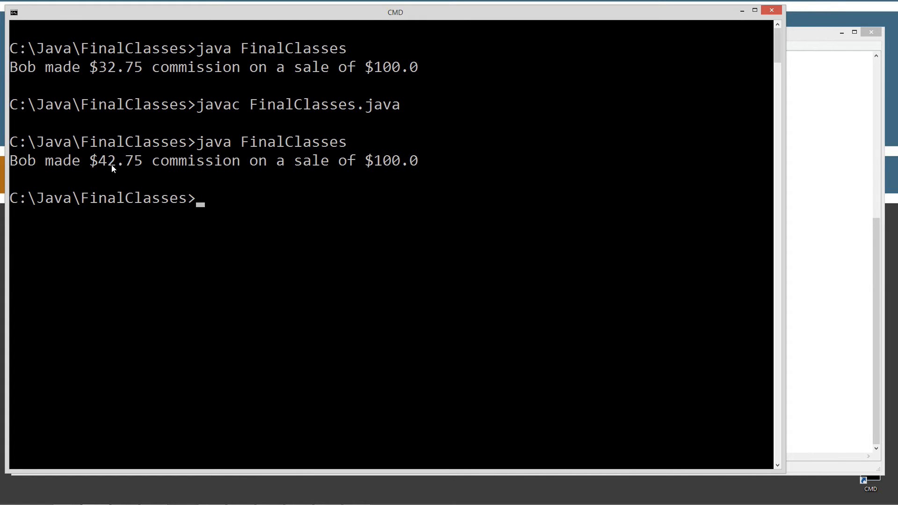
{"action": "mouse_move", "coordinate": [806, 192]}
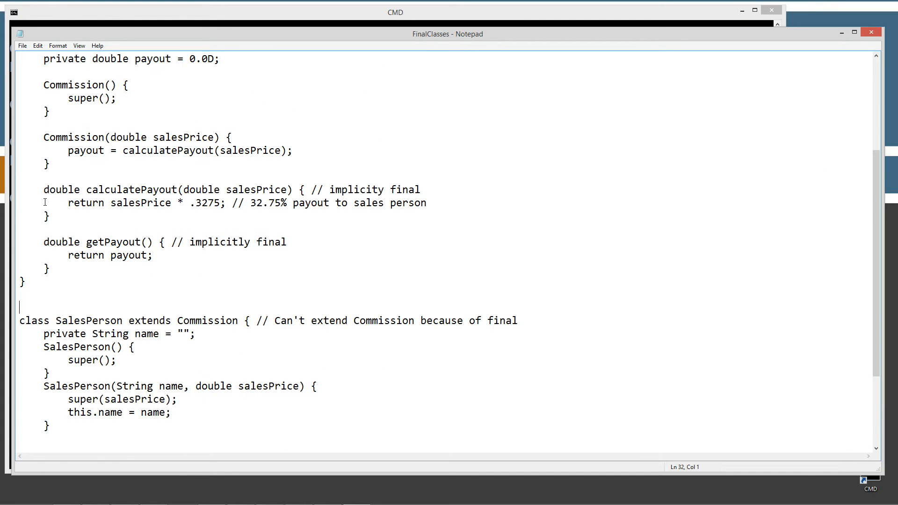
Add the final modifier to Commission's calculatePayout method in FinalClasses.java
{"action": "left_click", "coordinate": [44, 189]}
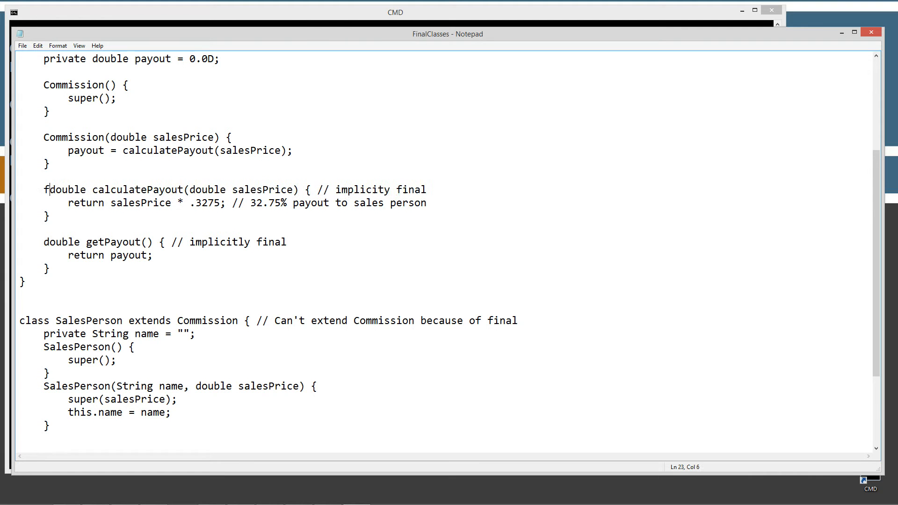
{"action": "type", "text": "ina"}
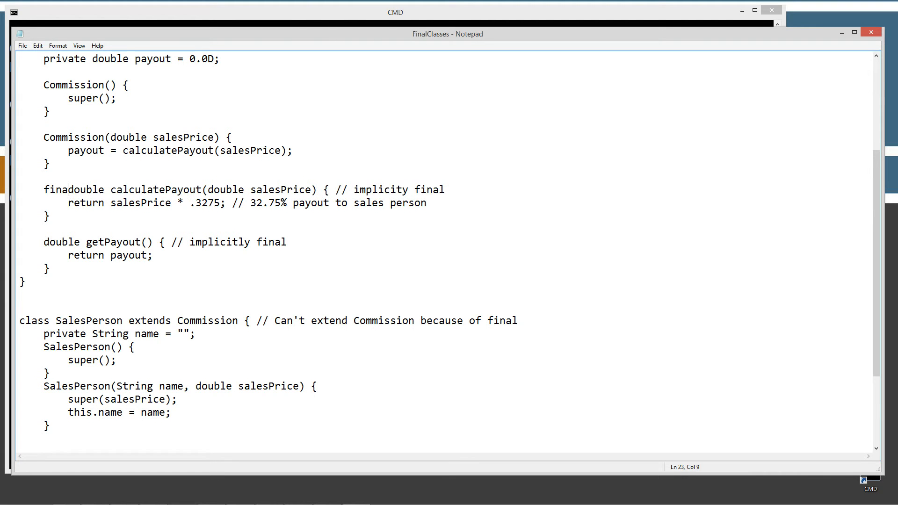
{"action": "type", "text": "l"}
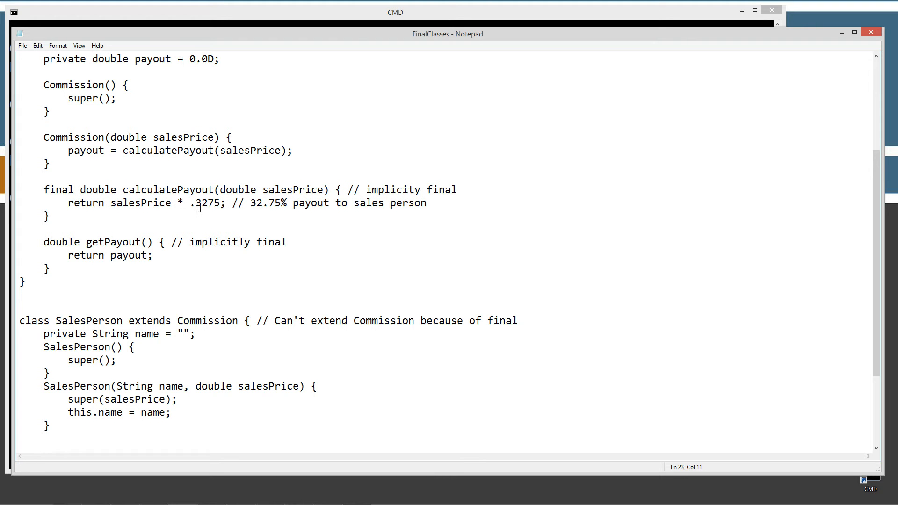
{"action": "scroll", "scroll_direction": "down", "scroll_amount": 3}
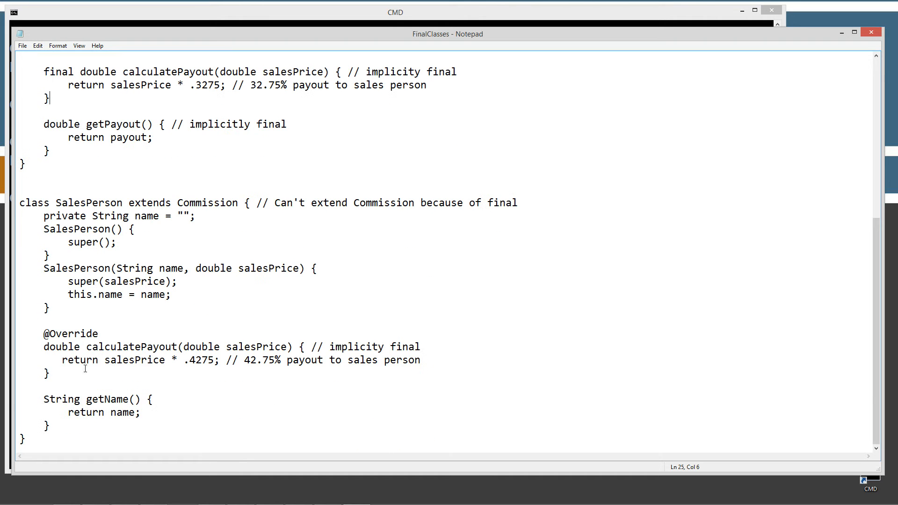
{"action": "left_click", "coordinate": [22, 46]}
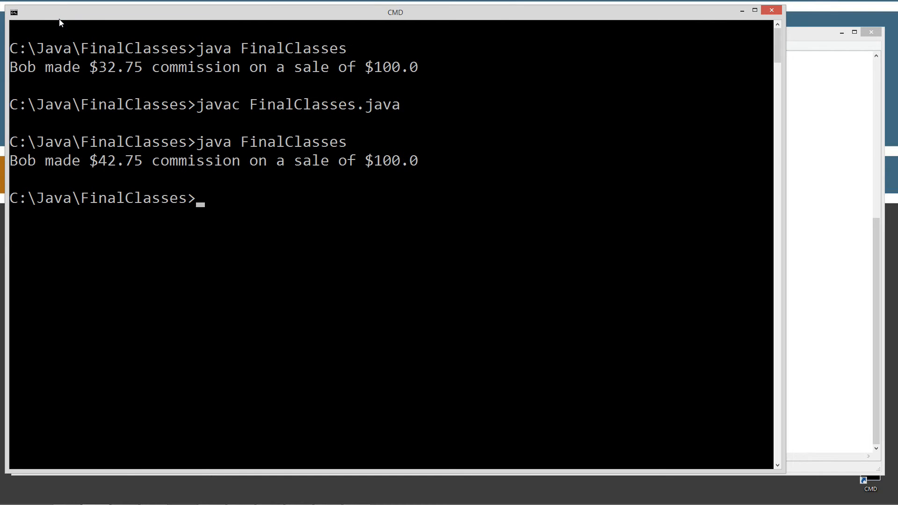
Recompile with javac FinalClasses.java, producing the 'overridden method is final' error for SalesPerson
{"action": "type", "text": "javac FinalClasses.java"}
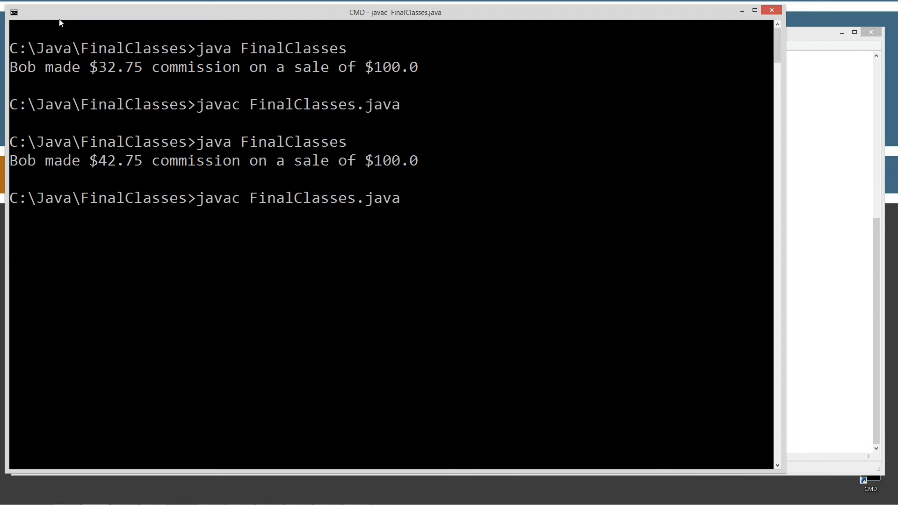
{"action": "key", "text": "Return"}
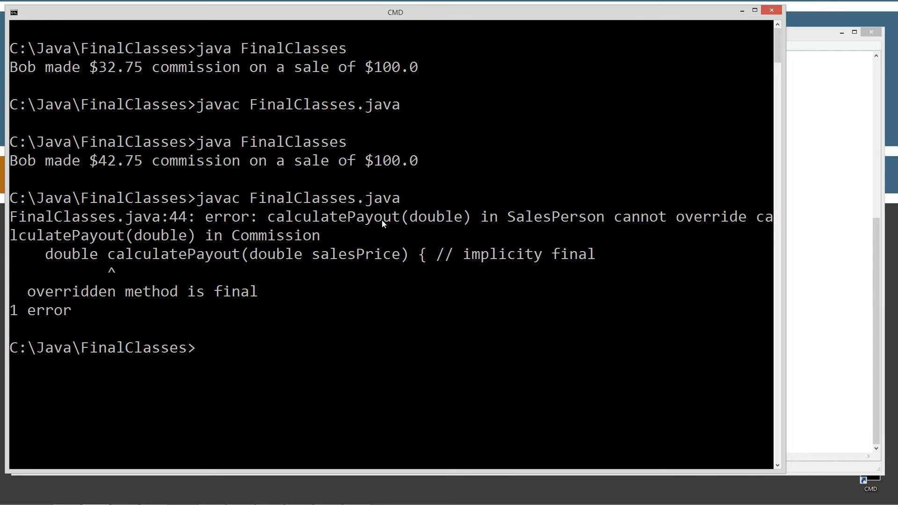
{"action": "mouse_move", "coordinate": [764, 224]}
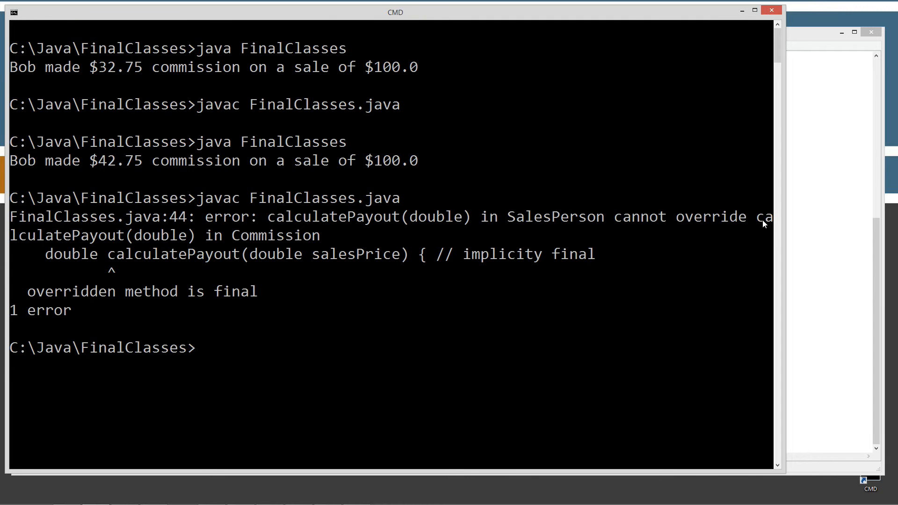
{"action": "mouse_move", "coordinate": [159, 248]}
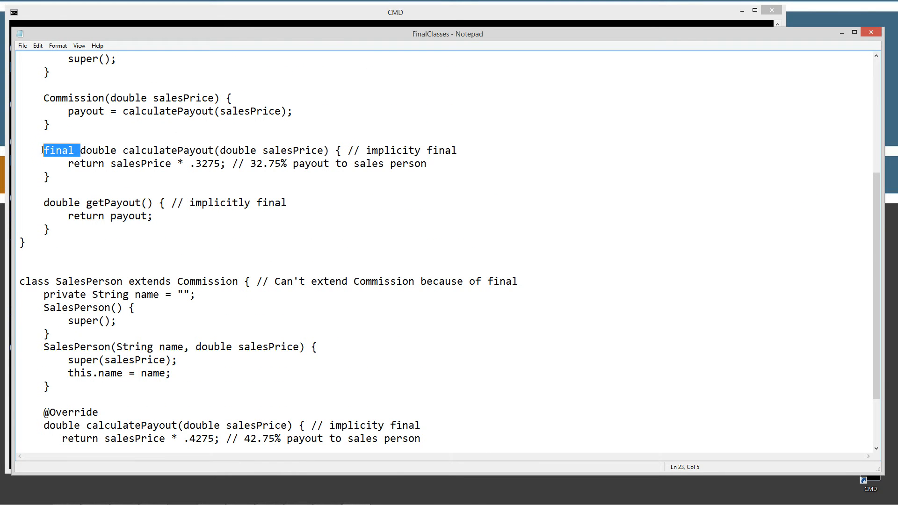
Remove final from calculatePayout and recompile FinalClasses.java without errors
{"action": "key", "text": "Delete"}
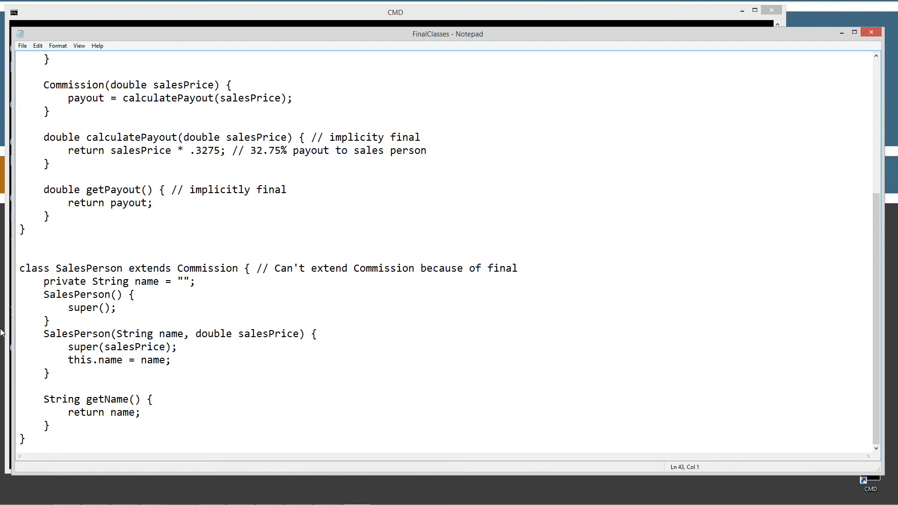
{"action": "left_click", "coordinate": [114, 228]}
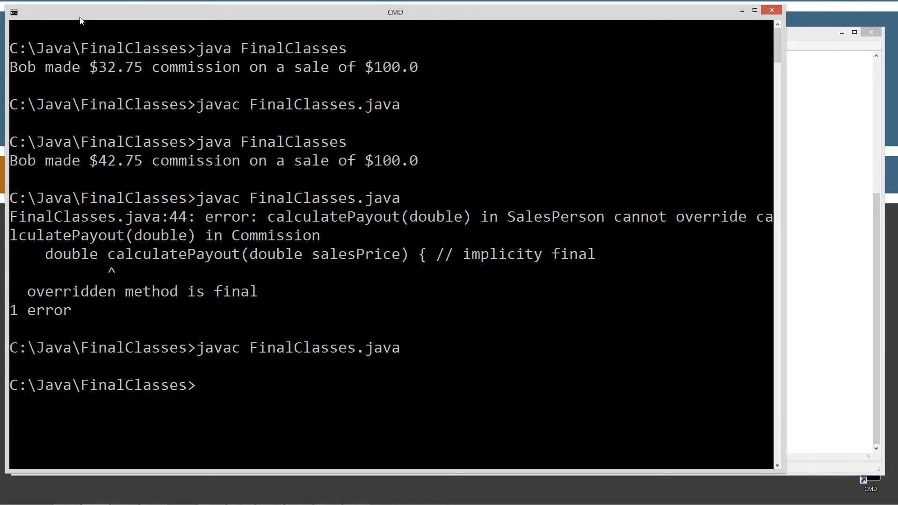
{"action": "key", "text": "Return"}
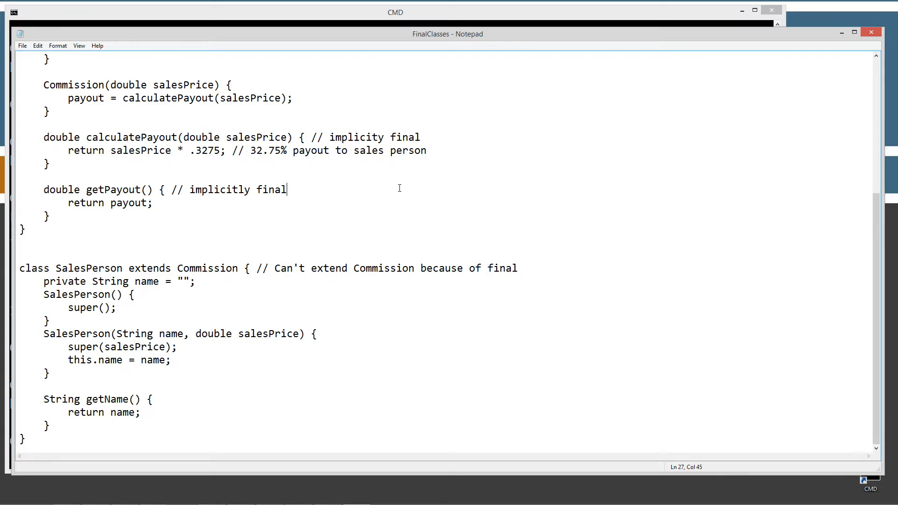
{"action": "scroll", "scroll_direction": "up", "scroll_amount": 3}
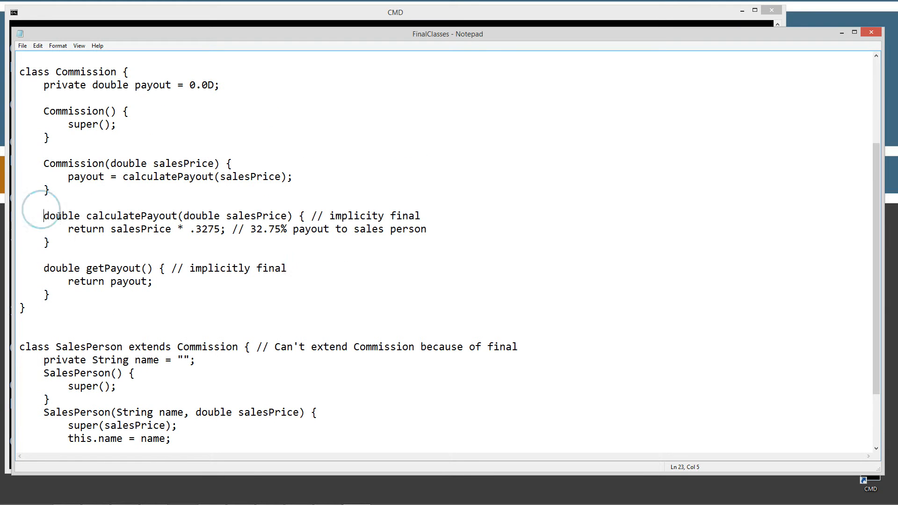
{"action": "type", "text": "final"}
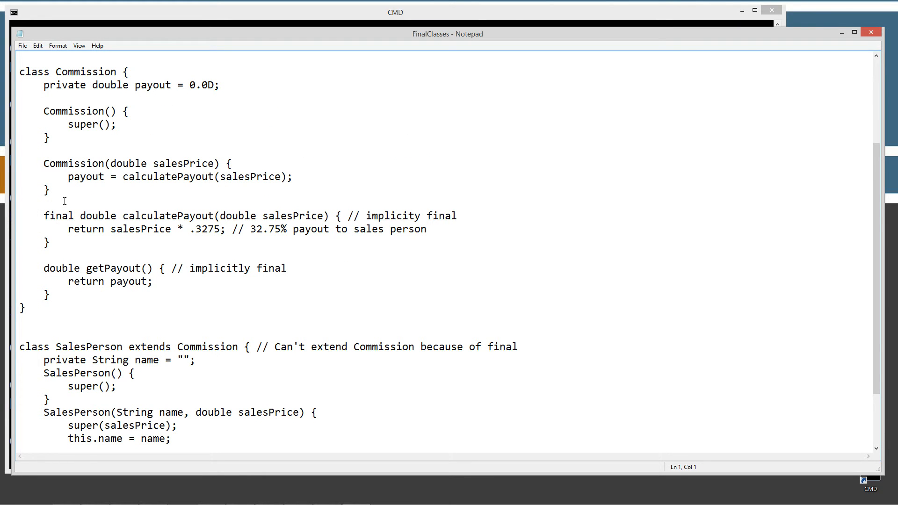
{"action": "mouse_move", "coordinate": [44, 272]}
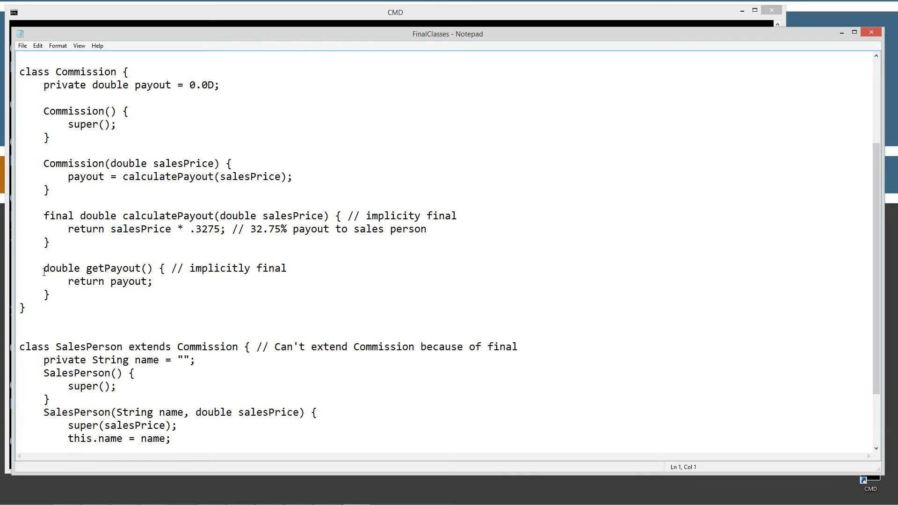
{"action": "mouse_move", "coordinate": [79, 283]}
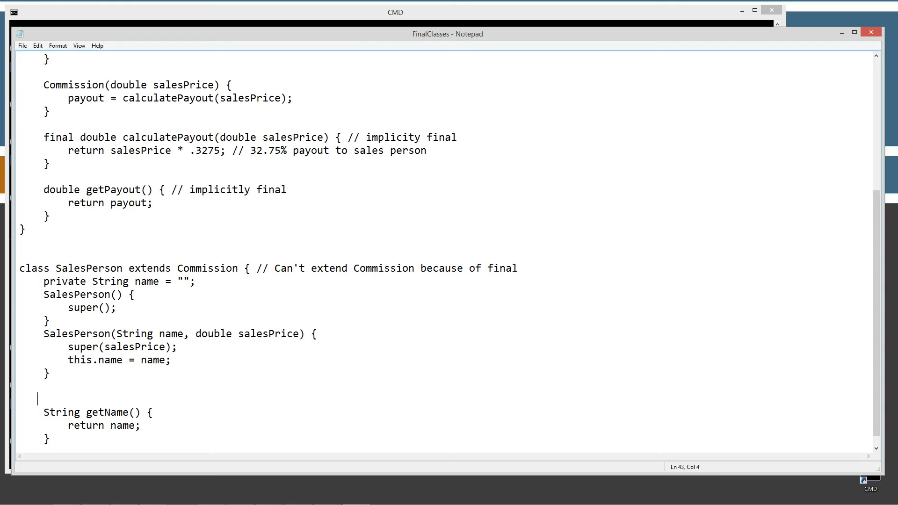
{"action": "type", "text": "@Override"}
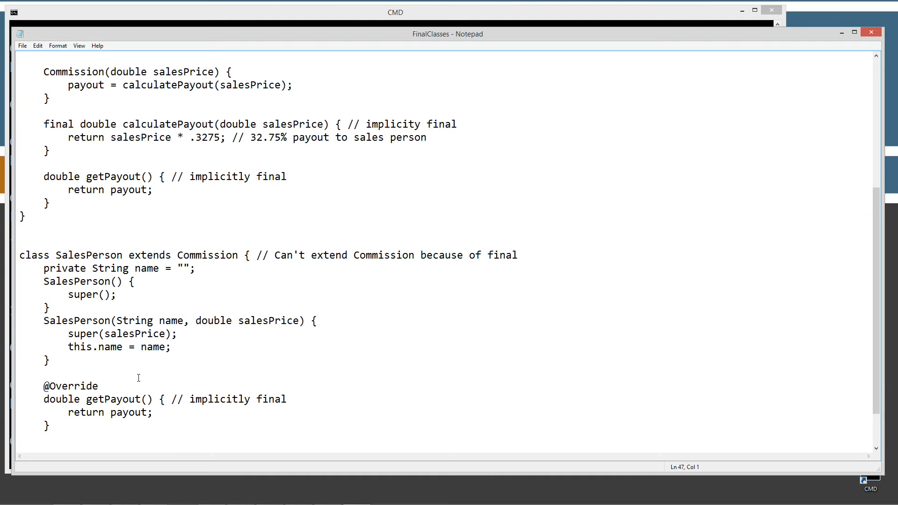
{"action": "scroll", "scroll_direction": "down", "scroll_amount": 3}
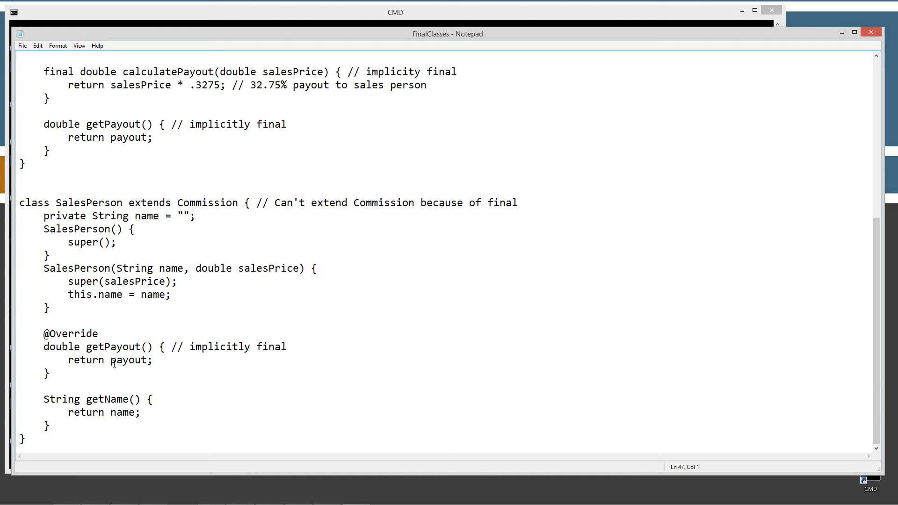
{"action": "double_click", "coordinate": [129, 360]}
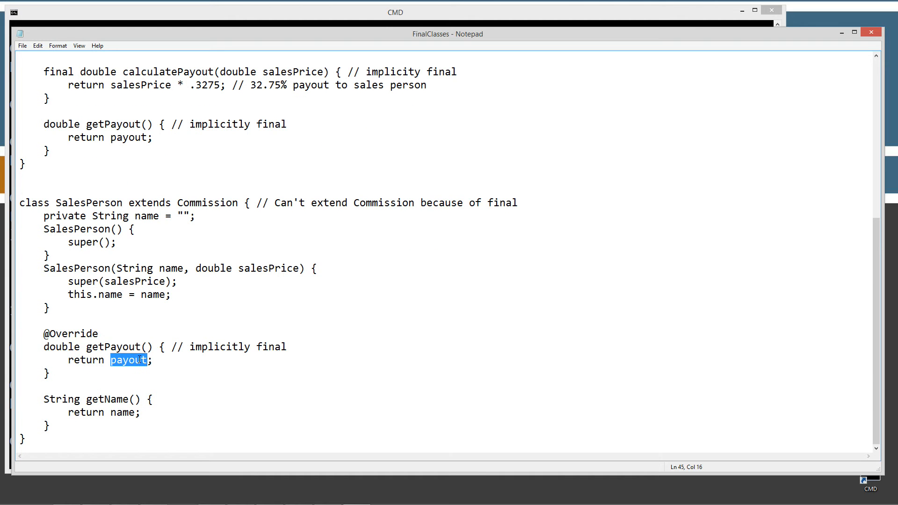
{"action": "type", "text": "134.76"}
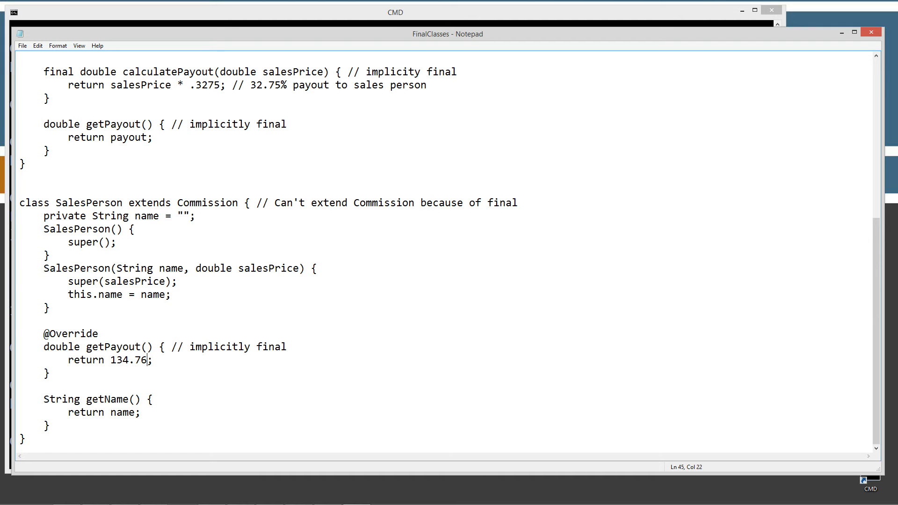
{"action": "mouse_move", "coordinate": [24, 53]}
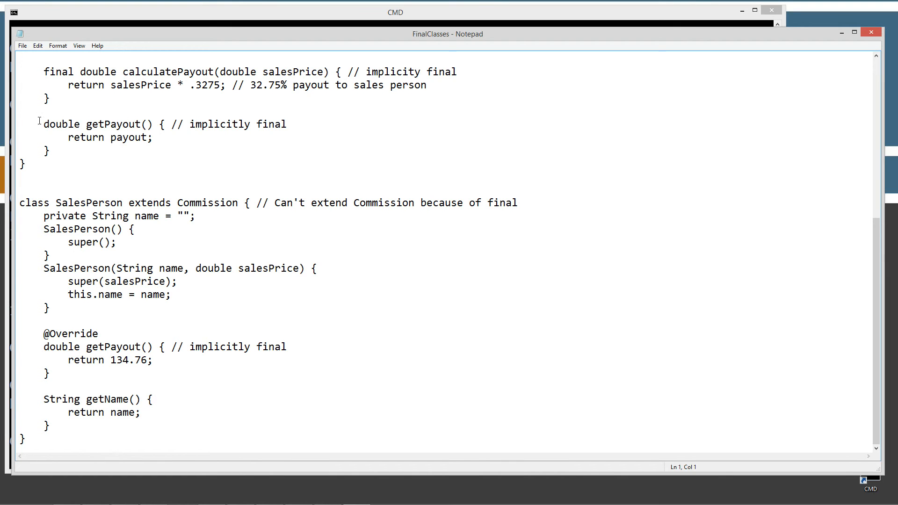
{"action": "mouse_move", "coordinate": [59, 361]}
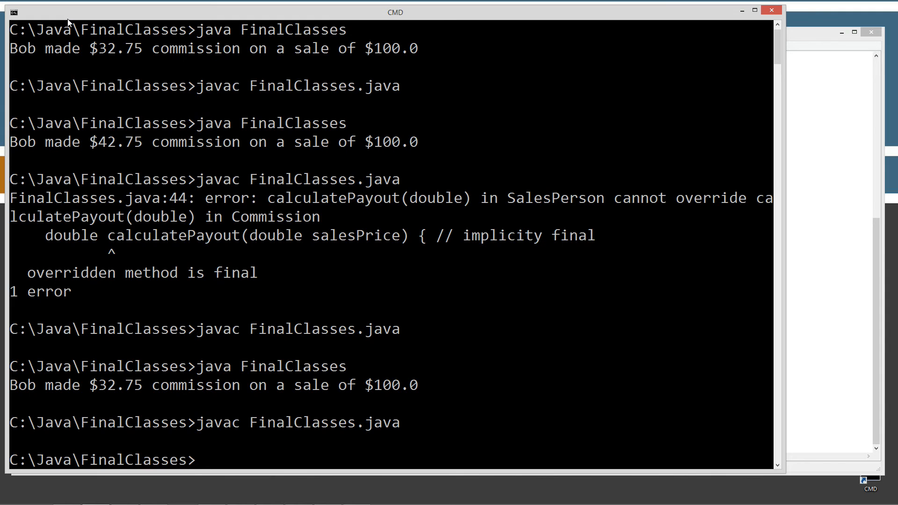
Run the compiled FinalClasses program to see SalesPerson's 134.76 payout
{"action": "key", "text": "Return"}
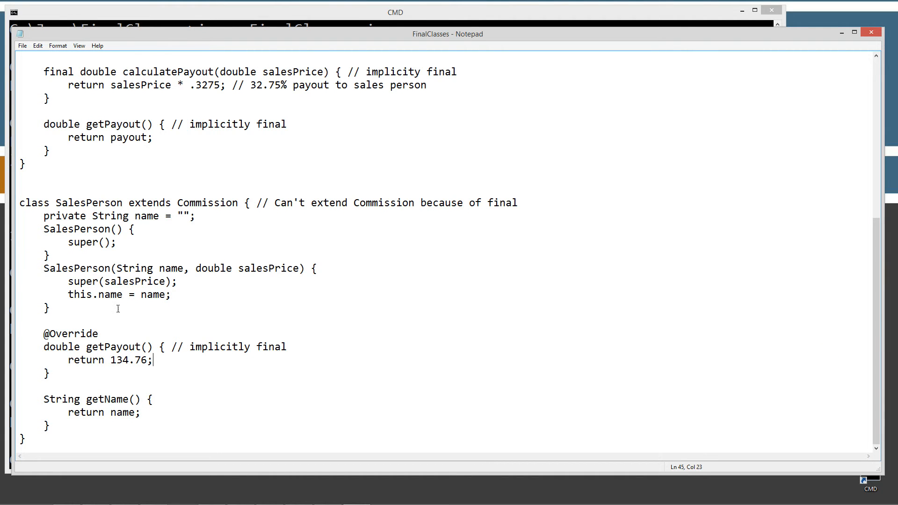
Move the final keyword from calculatePayout onto the Commission class declaration
{"action": "scroll", "scroll_direction": "up", "scroll_amount": 3}
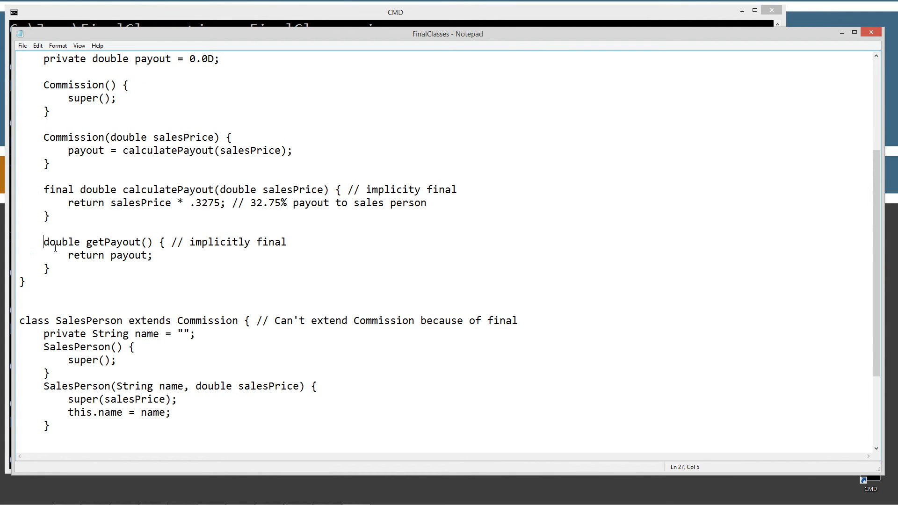
{"action": "type", "text": "final"}
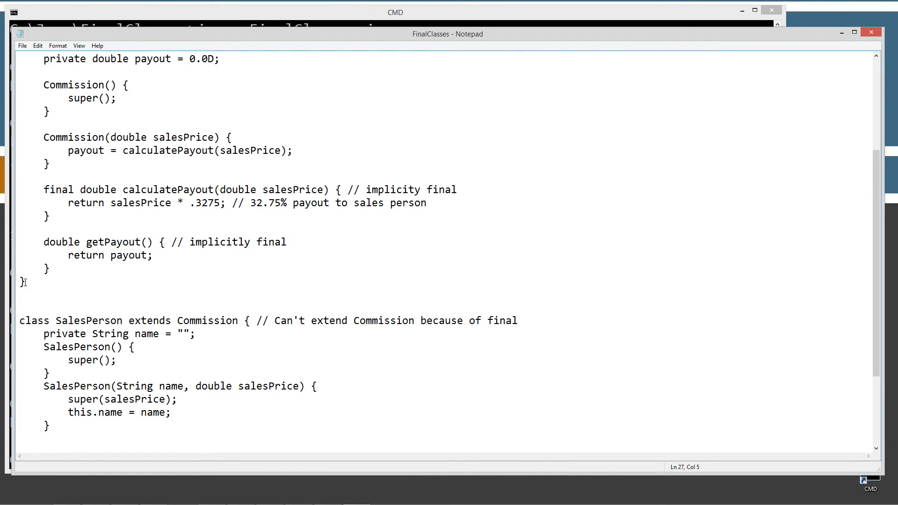
{"action": "double_click", "coordinate": [58, 190]}
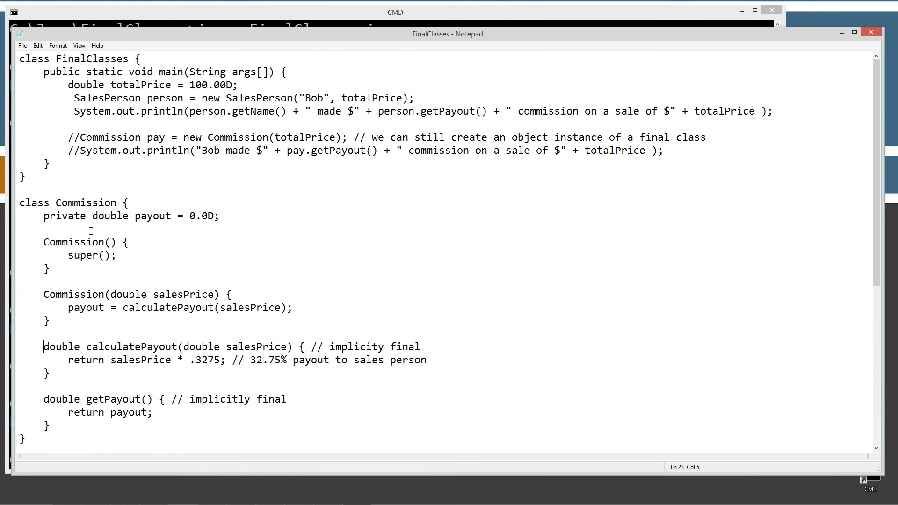
{"action": "type", "text": "fin"}
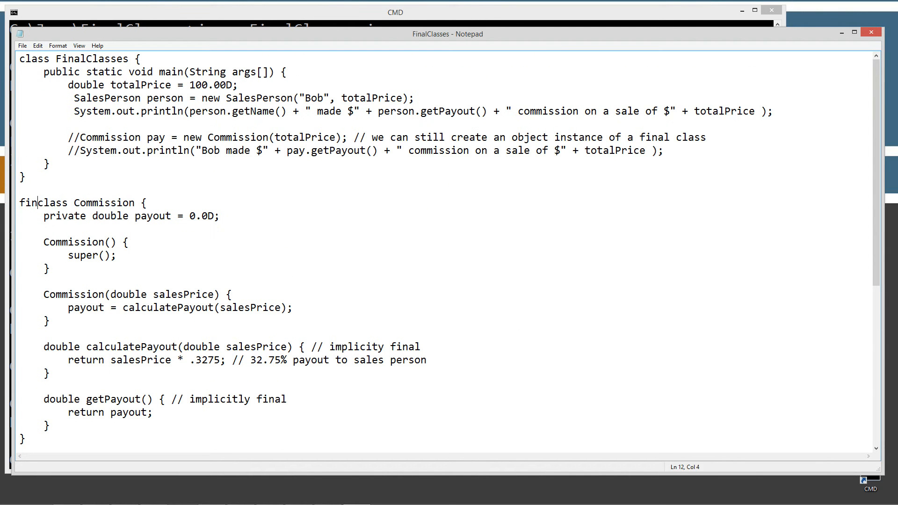
{"action": "type", "text": "al"}
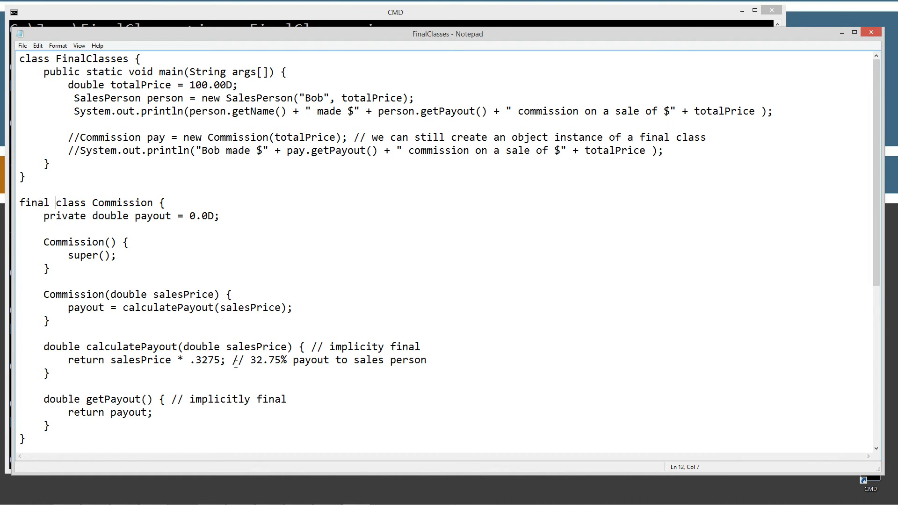
{"action": "mouse_move", "coordinate": [33, 228]}
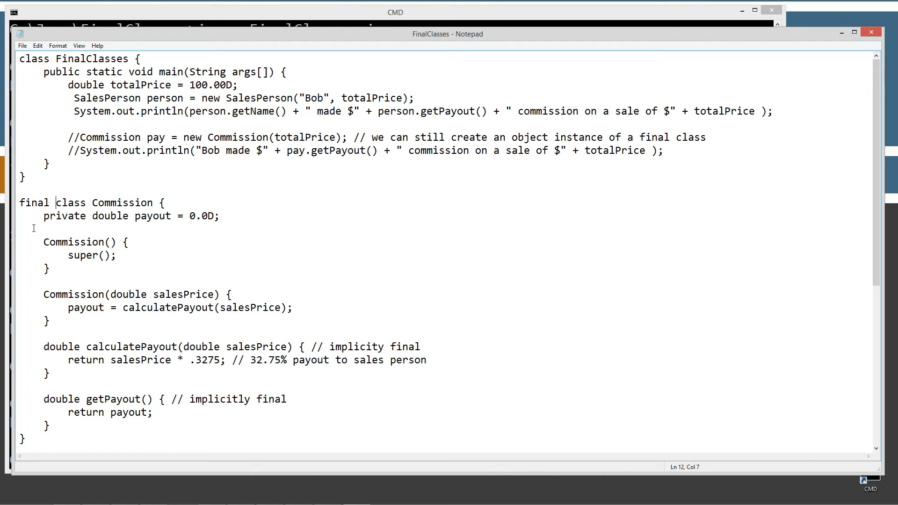
{"action": "double_click", "coordinate": [33, 202]}
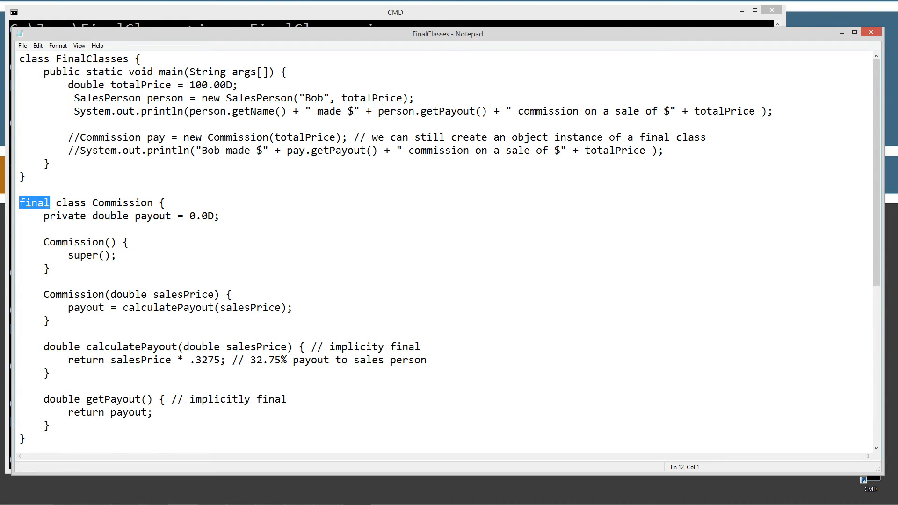
{"action": "scroll", "scroll_direction": "down", "scroll_amount": 3}
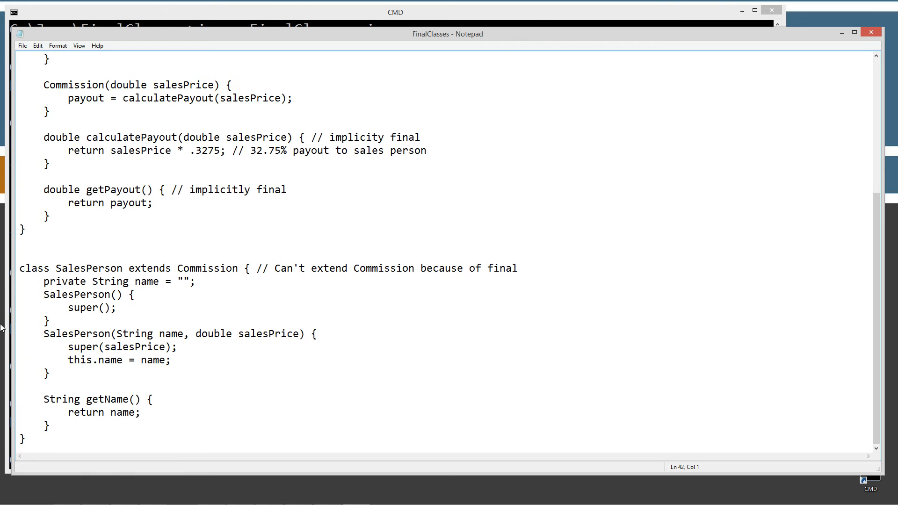
Recompile FinalClasses.java, getting the 'cannot inherit from final Commission' error
{"action": "left_click", "coordinate": [22, 45]}
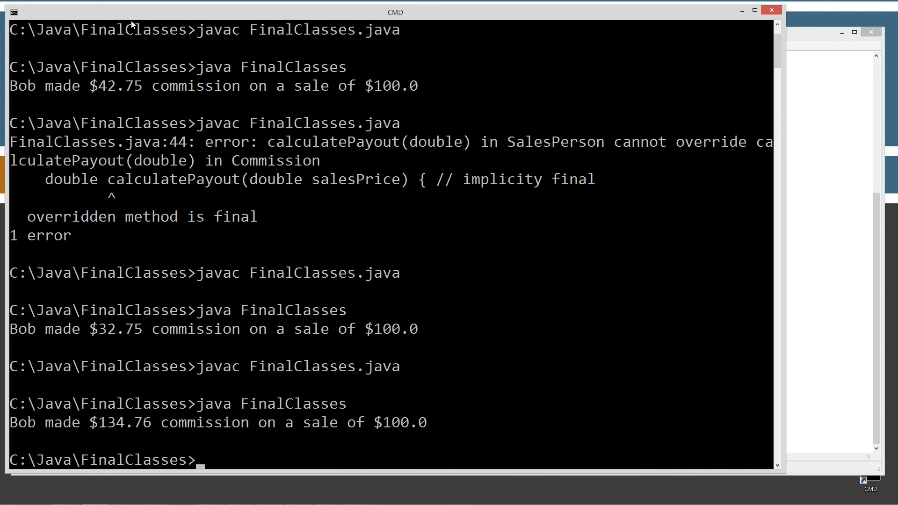
{"action": "key", "text": "Return"}
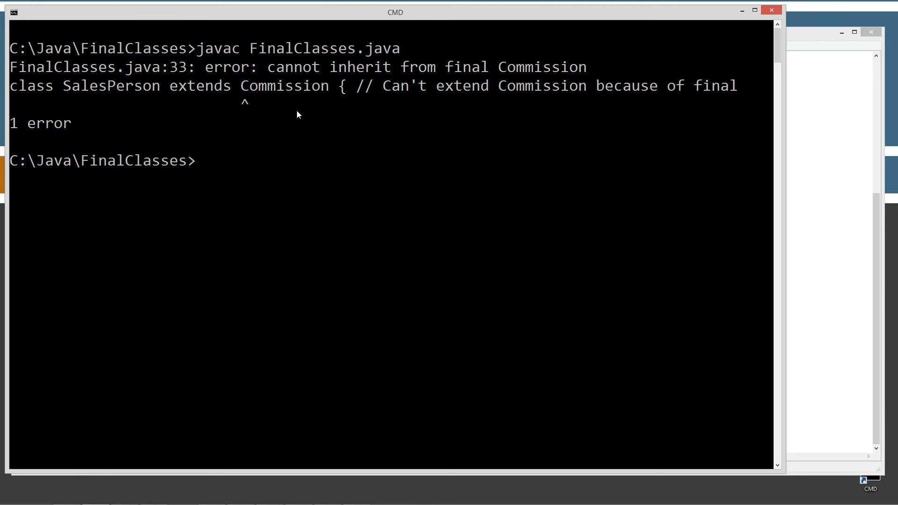
{"action": "mouse_move", "coordinate": [590, 75]}
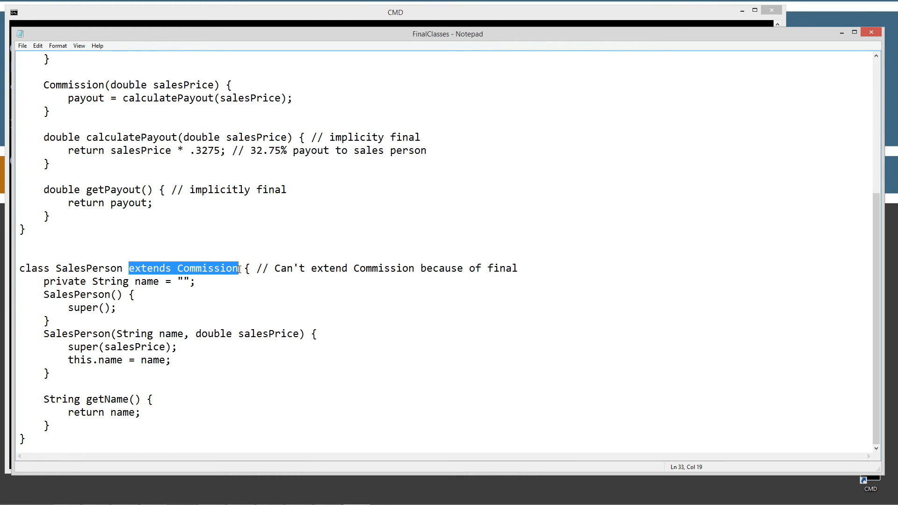
Delete and retype the 'extends Commission' clause on SalesPerson
{"action": "key", "text": "Delete"}
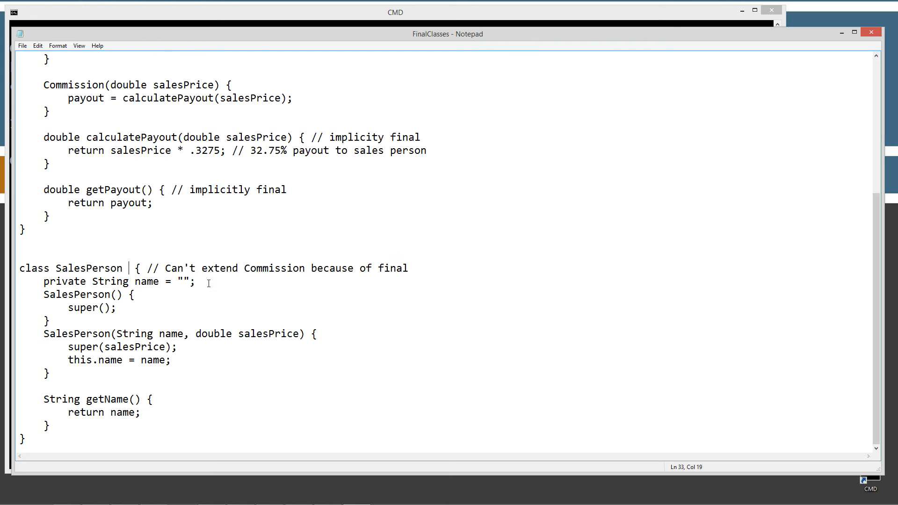
{"action": "double_click", "coordinate": [86, 346]}
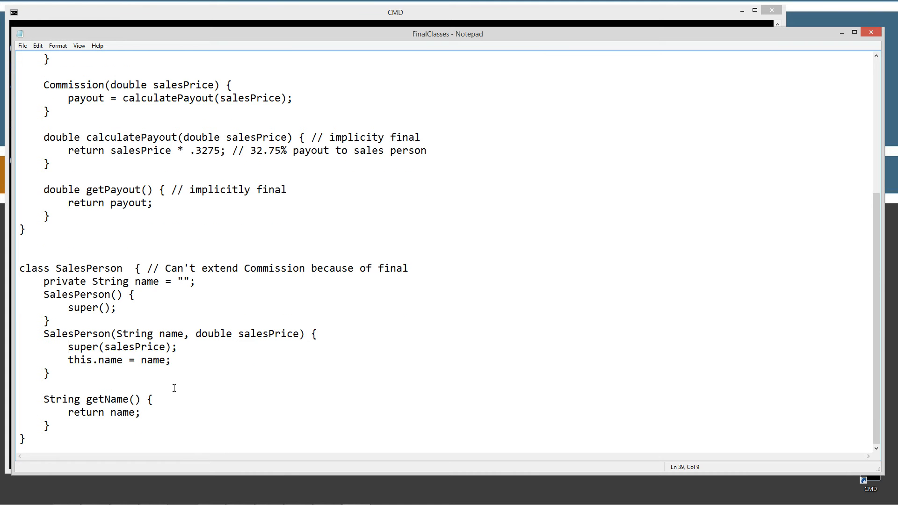
{"action": "type", "text": "extends Commission"}
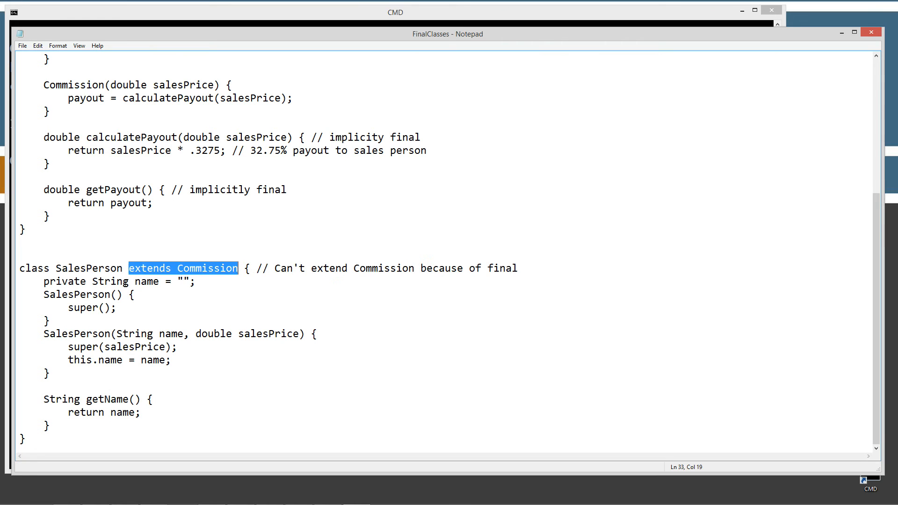
Insert an opening /* comment marker before the SalesPerson class
{"action": "left_click", "coordinate": [31, 272]}
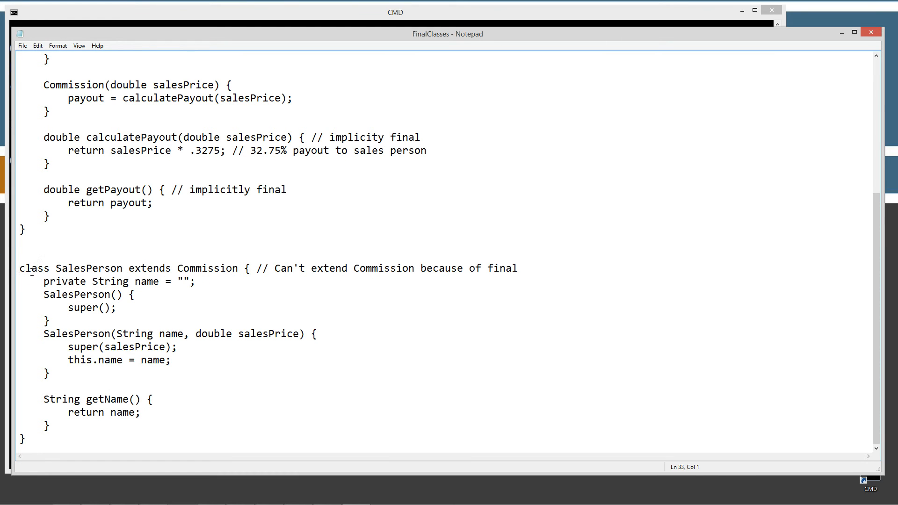
{"action": "type", "text": "/*"}
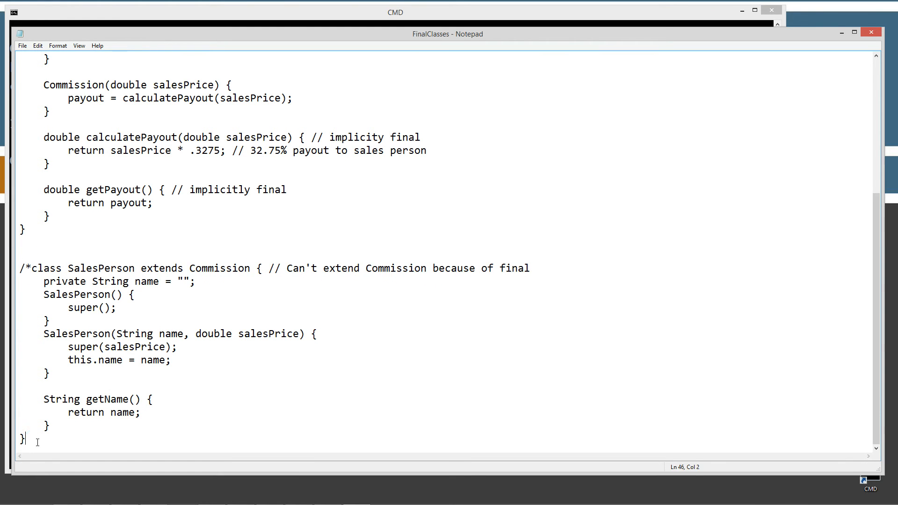
{"action": "scroll", "scroll_direction": "up", "scroll_amount": 3}
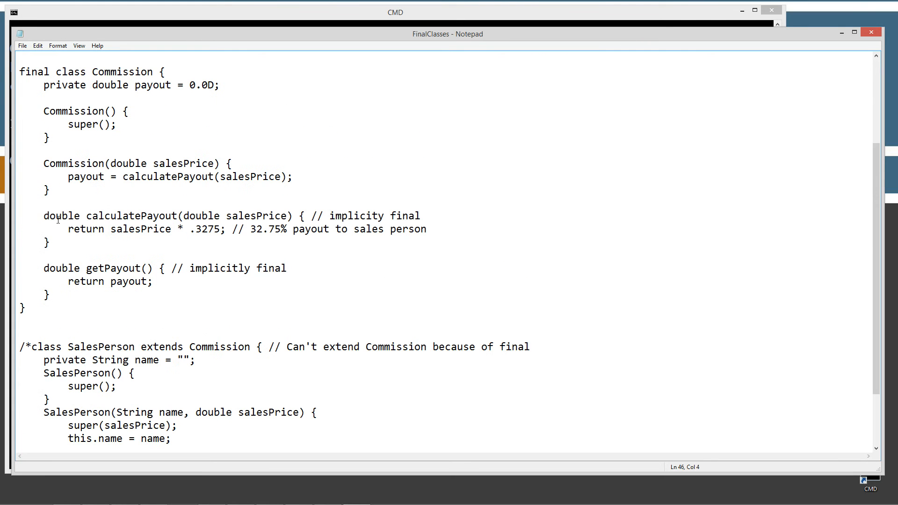
{"action": "double_click", "coordinate": [33, 71]}
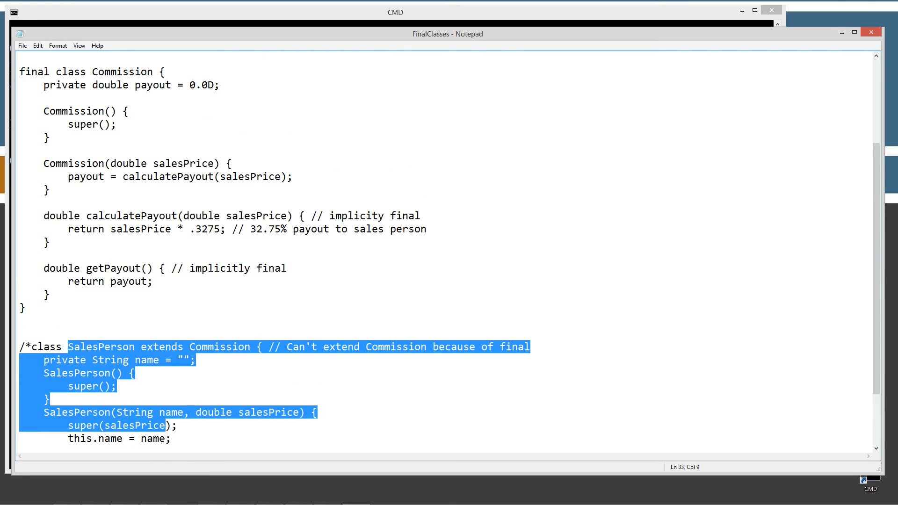
{"action": "scroll", "scroll_direction": "up", "scroll_amount": 3}
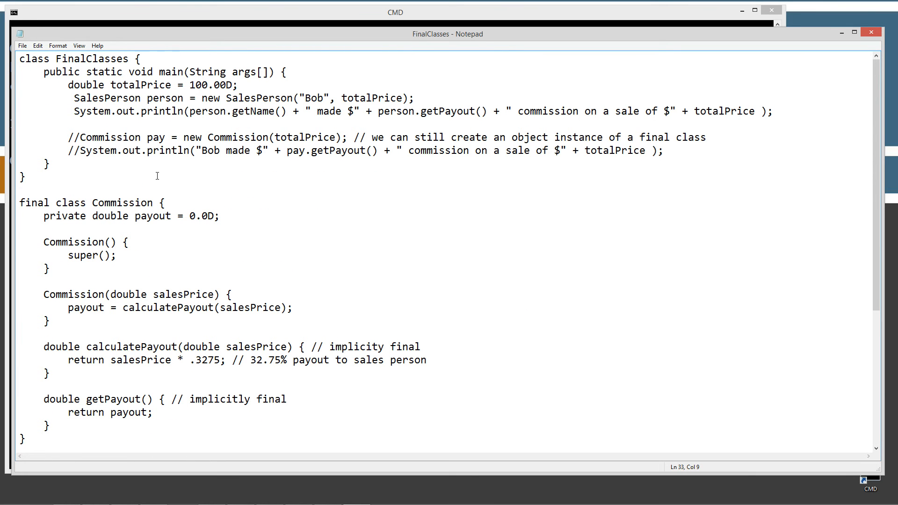
Comment out the SalesPerson println and uncomment the Commission pay lines in main
{"action": "left_click", "coordinate": [82, 111]}
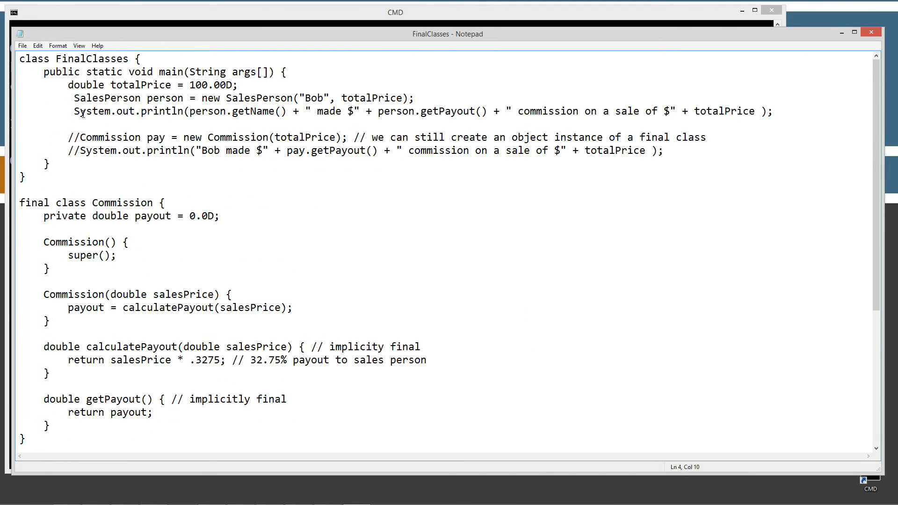
{"action": "type", "text": "//"}
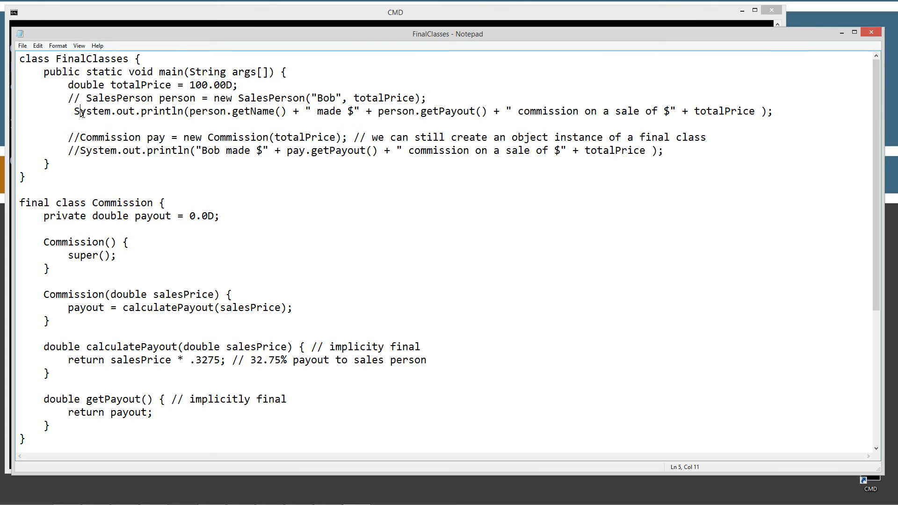
{"action": "type", "text": "//"}
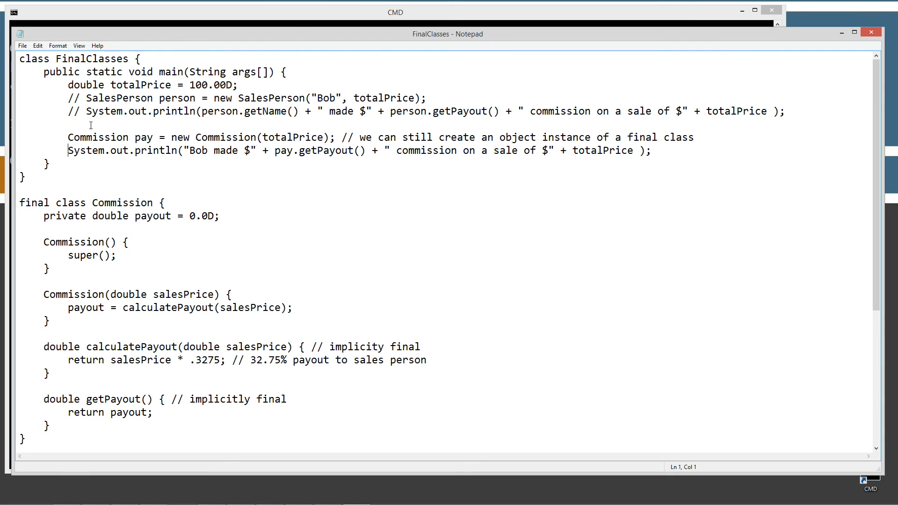
{"action": "mouse_move", "coordinate": [68, 136]}
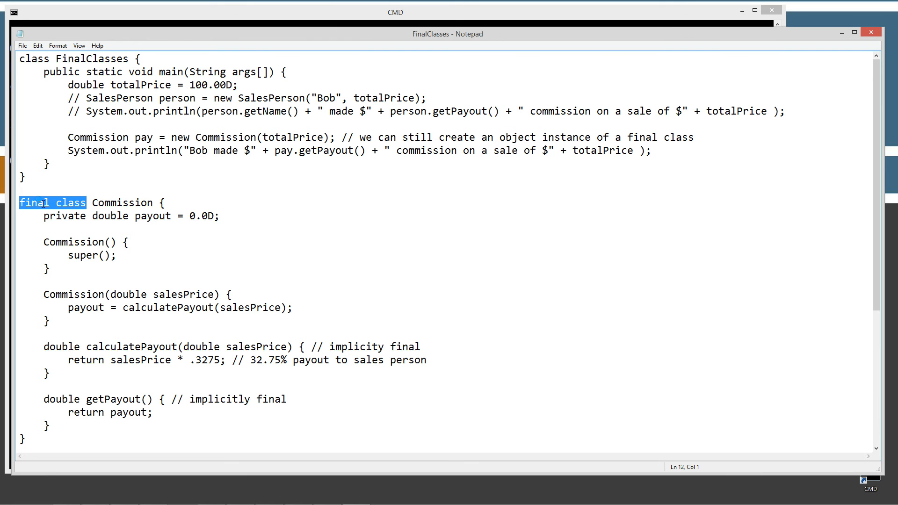
{"action": "scroll", "scroll_direction": "down", "scroll_amount": 3}
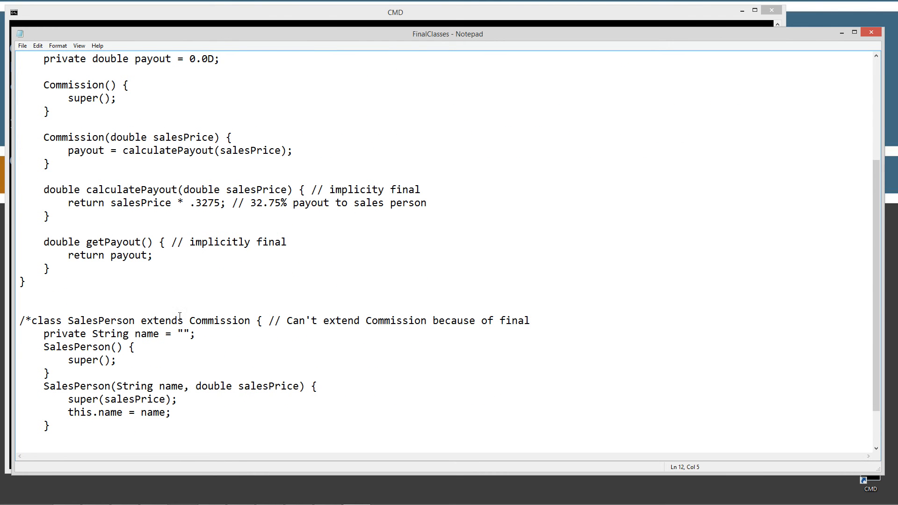
{"action": "mouse_move", "coordinate": [214, 331]}
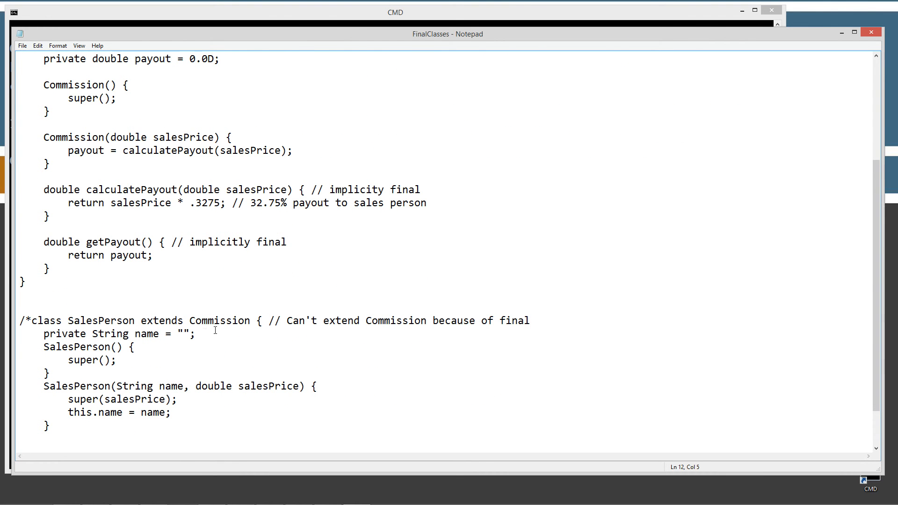
{"action": "scroll", "scroll_direction": "up", "scroll_amount": 3}
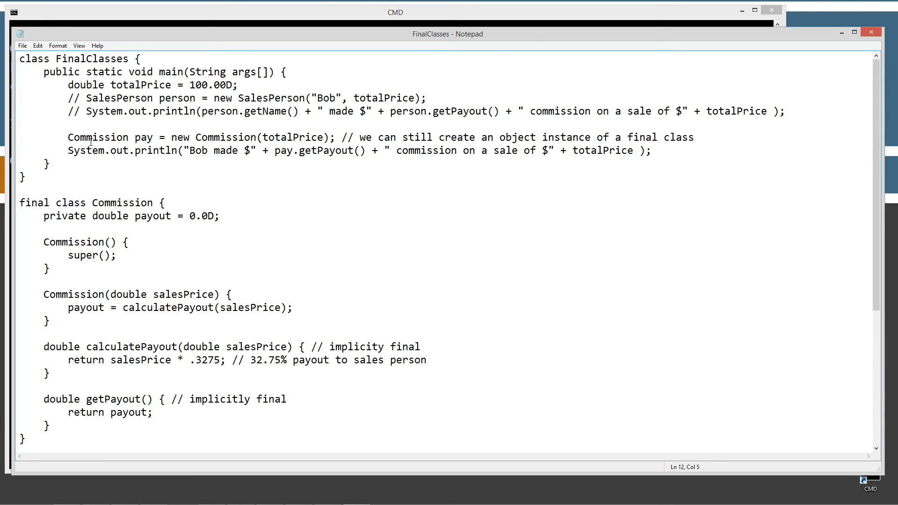
{"action": "double_click", "coordinate": [97, 137]}
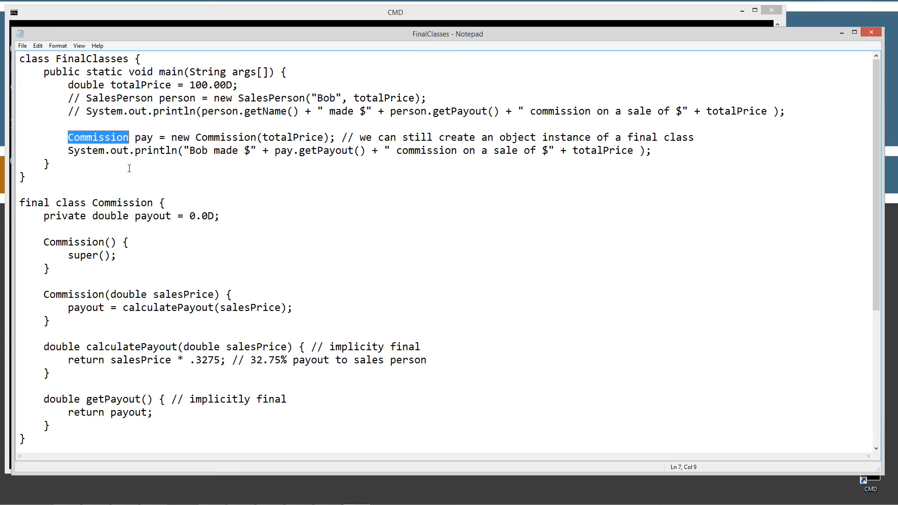
{"action": "mouse_move", "coordinate": [132, 174]}
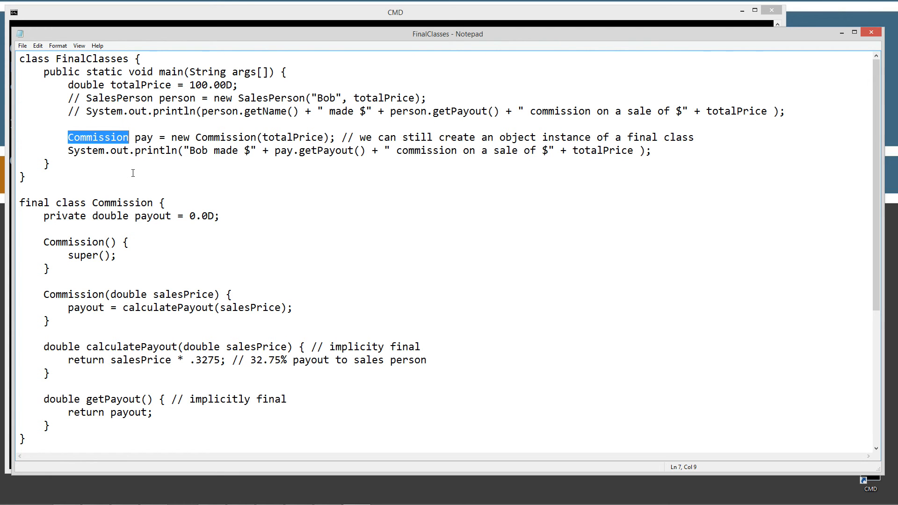
{"action": "double_click", "coordinate": [143, 137]}
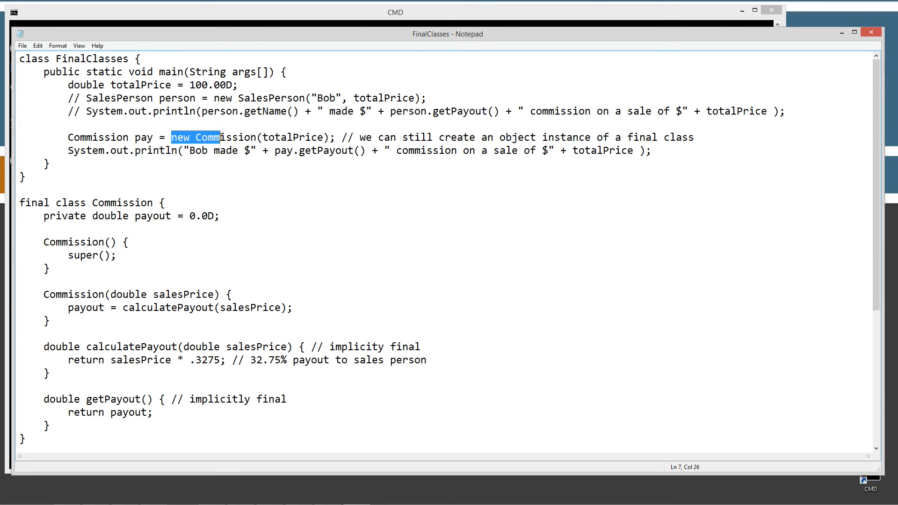
{"action": "left_click", "coordinate": [296, 137]}
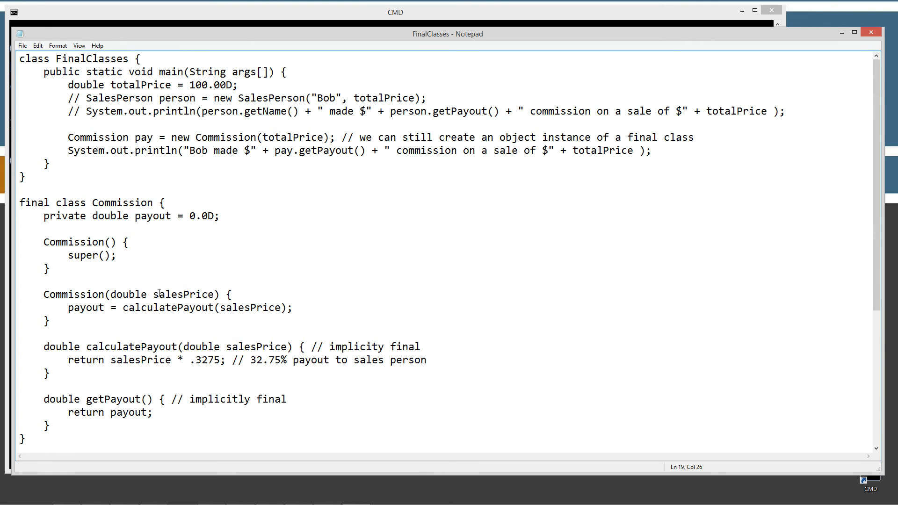
Highlight salesPrice, the calculatePayout call, payout and getPayout, then return to Command Prompt
{"action": "double_click", "coordinate": [186, 294]}
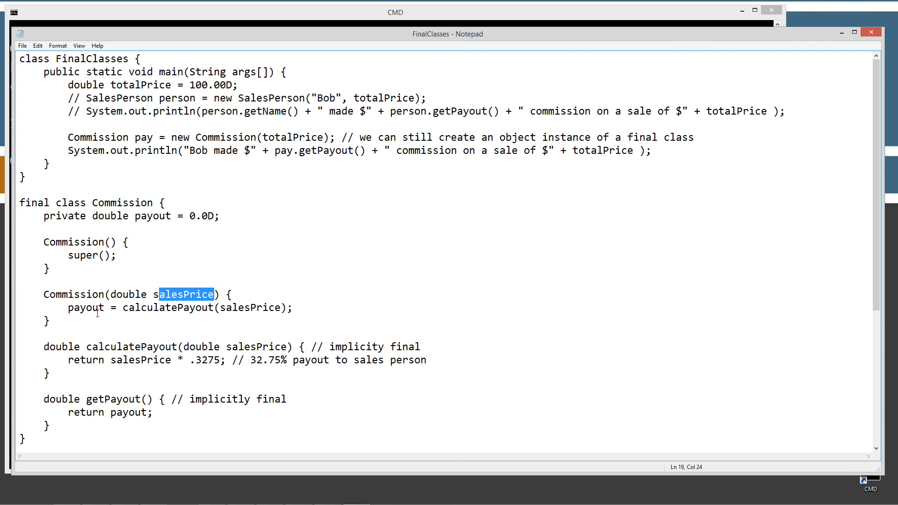
{"action": "left_click", "coordinate": [133, 217]}
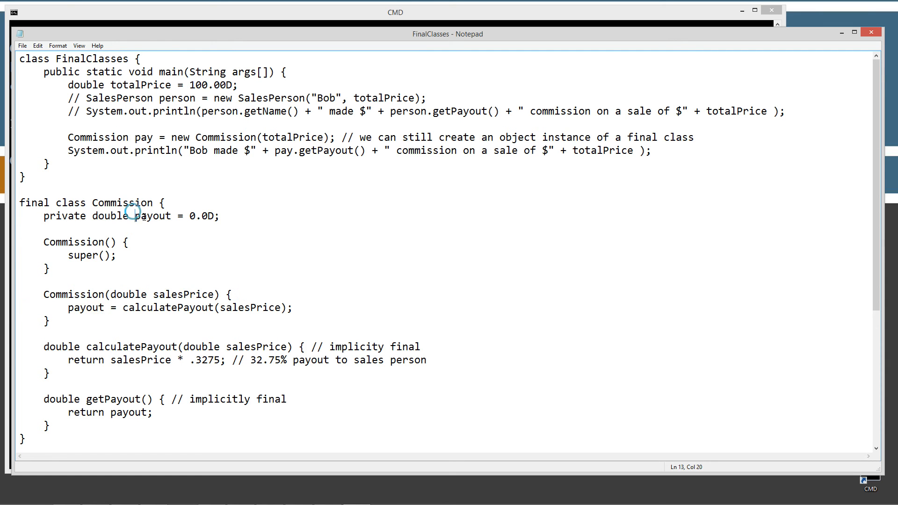
{"action": "double_click", "coordinate": [151, 216]}
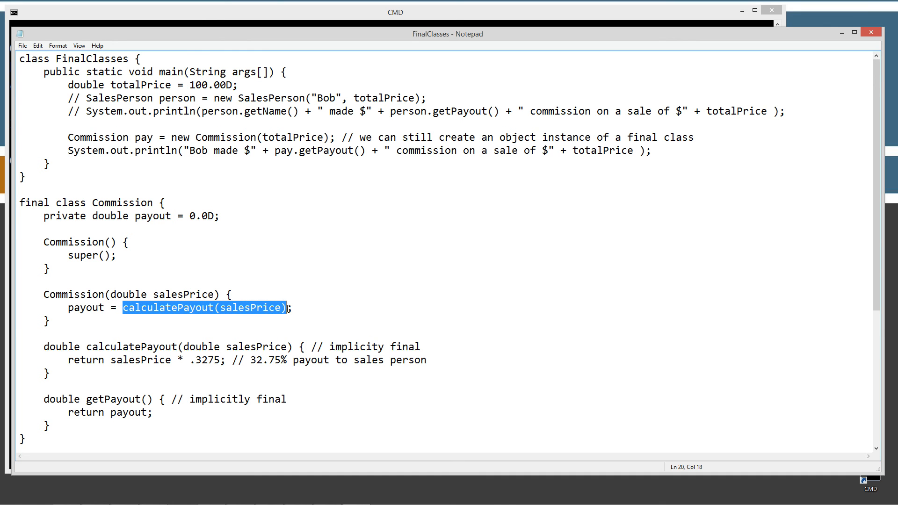
{"action": "left_click", "coordinate": [238, 307]}
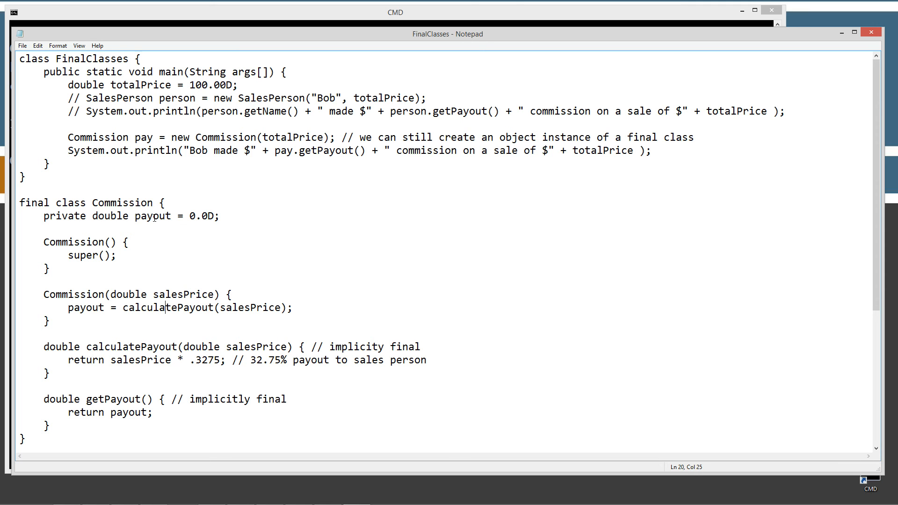
{"action": "left_click", "coordinate": [277, 151]}
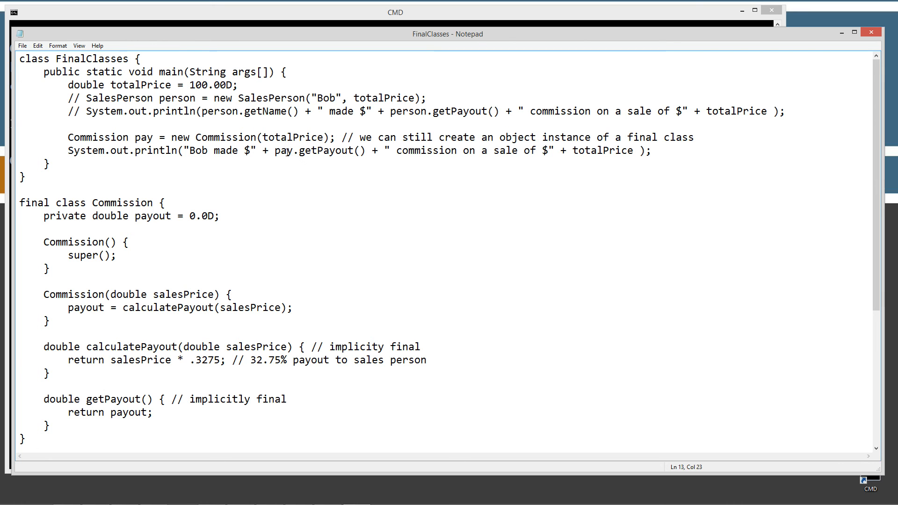
{"action": "double_click", "coordinate": [327, 151]}
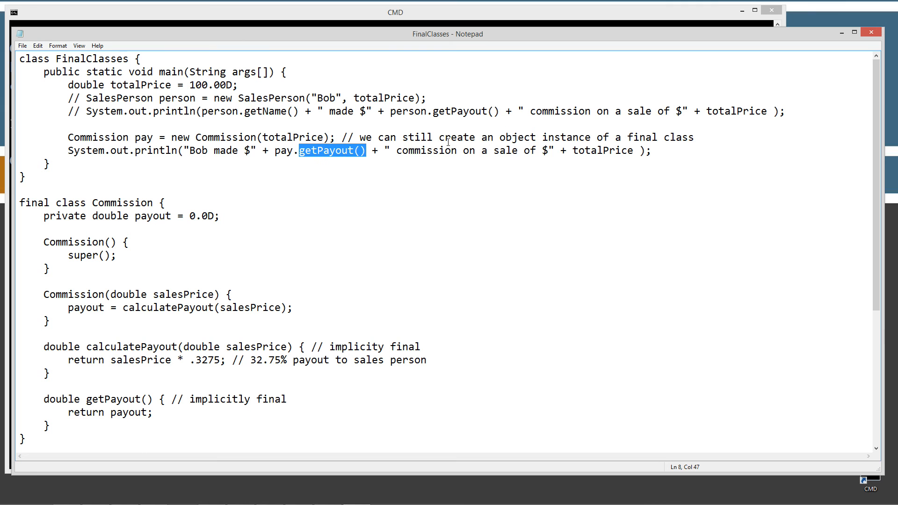
{"action": "left_click", "coordinate": [22, 45]}
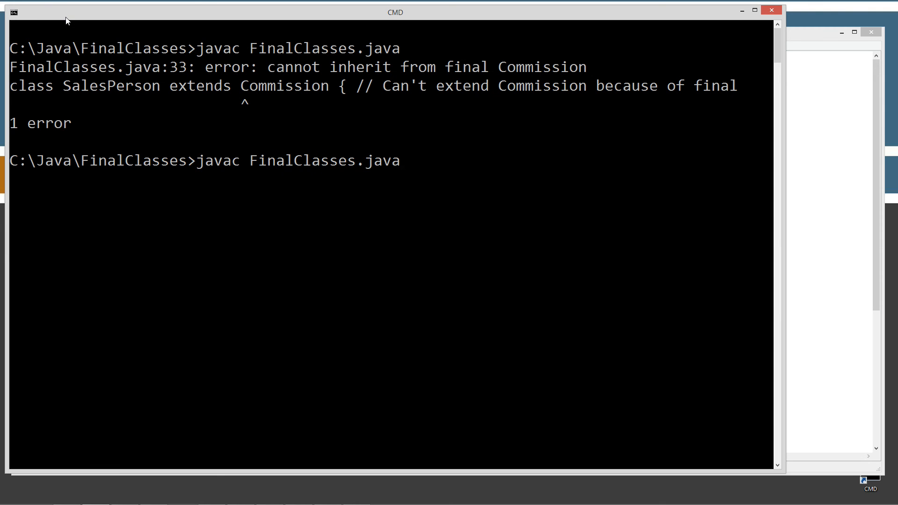
Run the compiled program with 'java FinalClasses'
{"action": "type", "text": "java"}
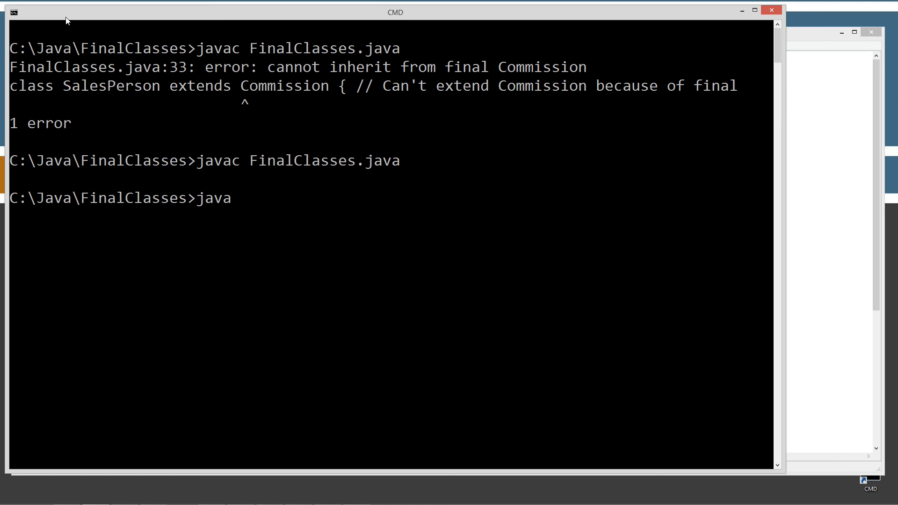
{"action": "type", "text": "FinalClasses"}
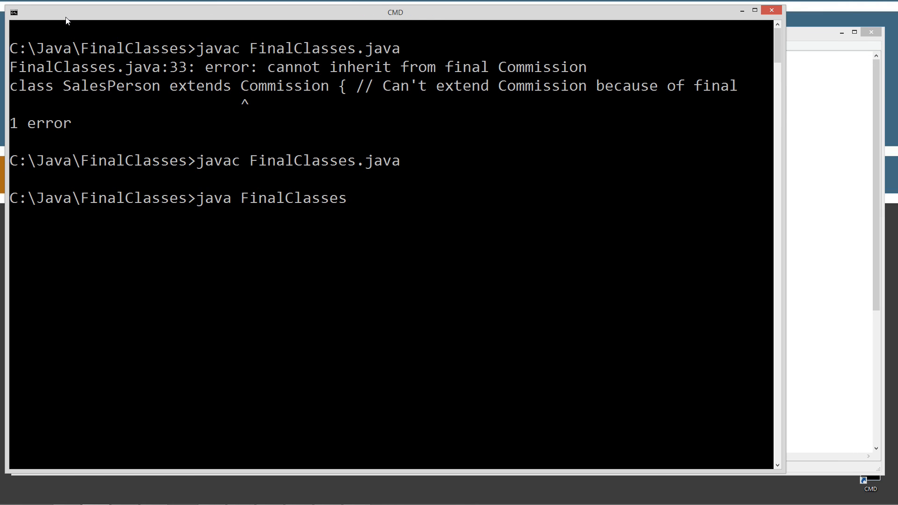
{"action": "key", "text": "Return"}
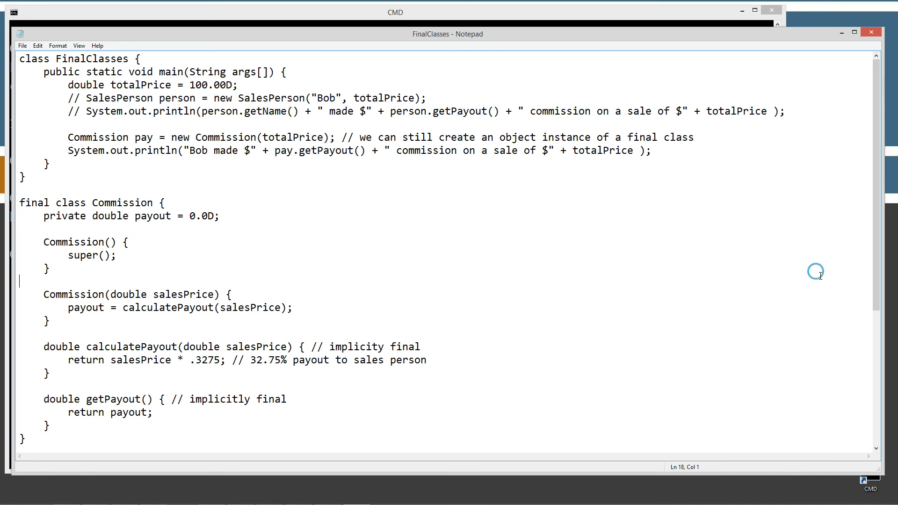
Declare Commission's getPayout method final, keeping calculatePayout without the final modifier
{"action": "scroll", "scroll_direction": "down", "scroll_amount": 3}
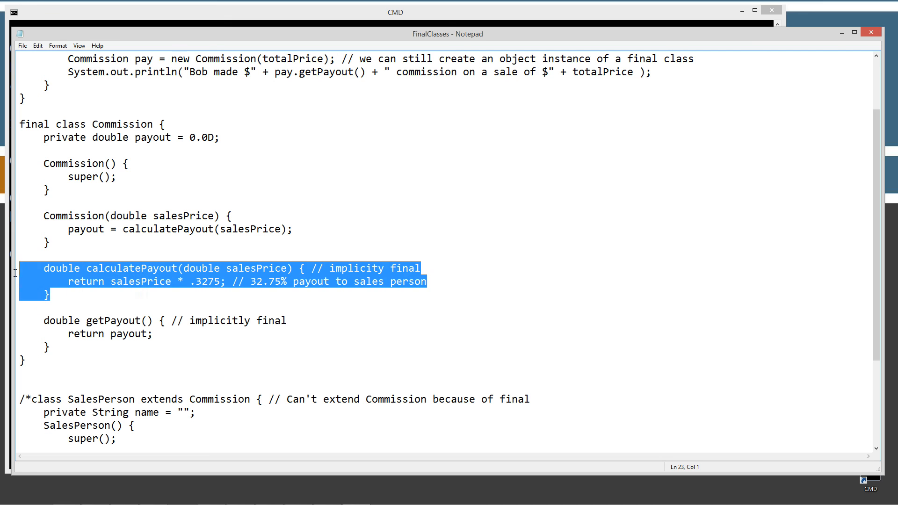
{"action": "left_click", "coordinate": [320, 267]}
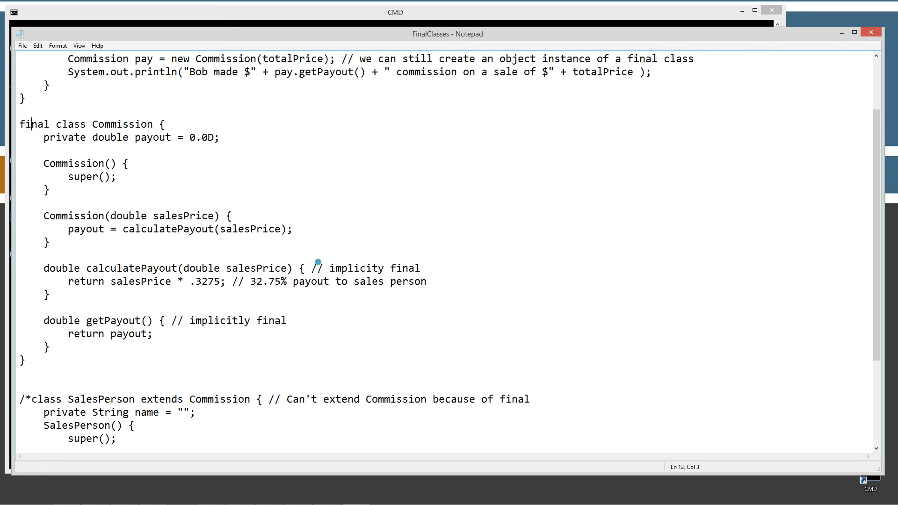
{"action": "left_click", "coordinate": [171, 319]}
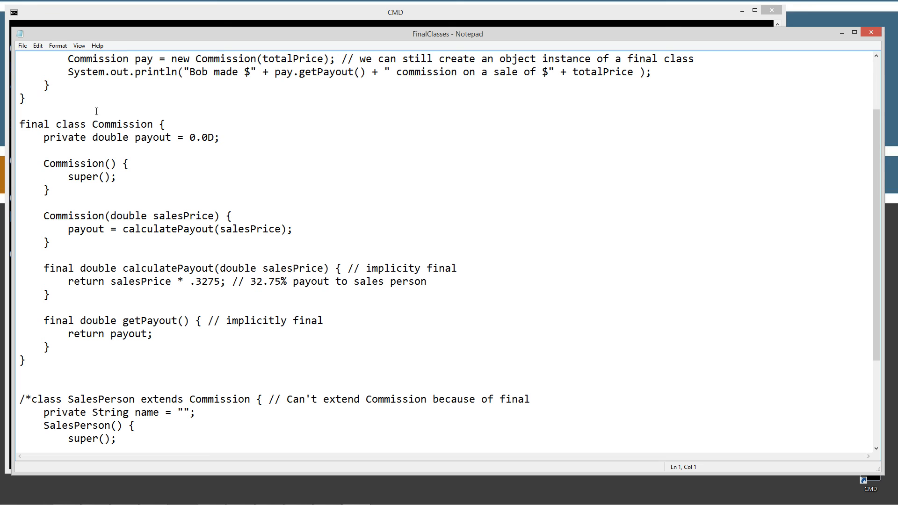
{"action": "left_click", "coordinate": [395, 10]}
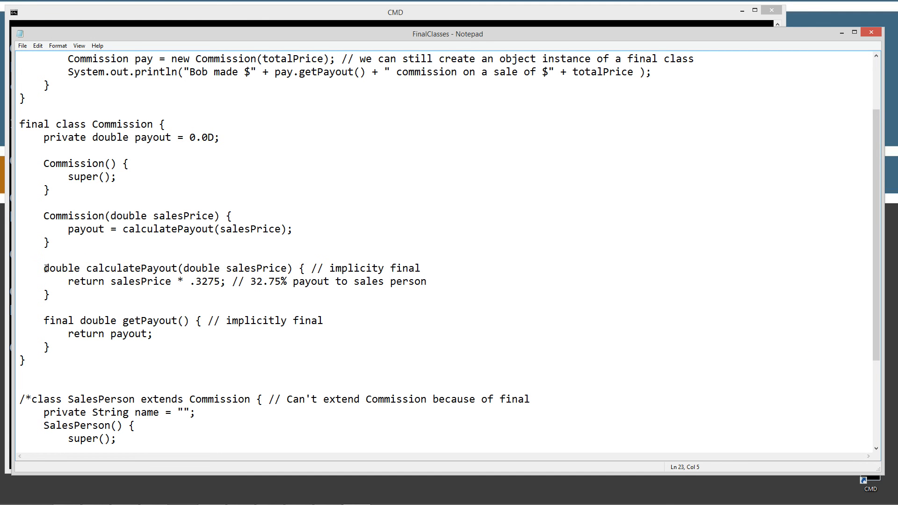
{"action": "left_click", "coordinate": [79, 320]}
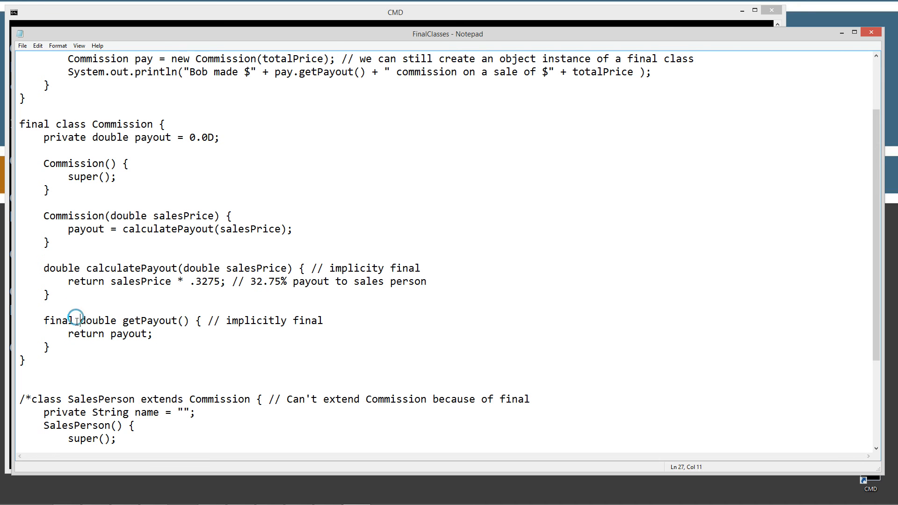